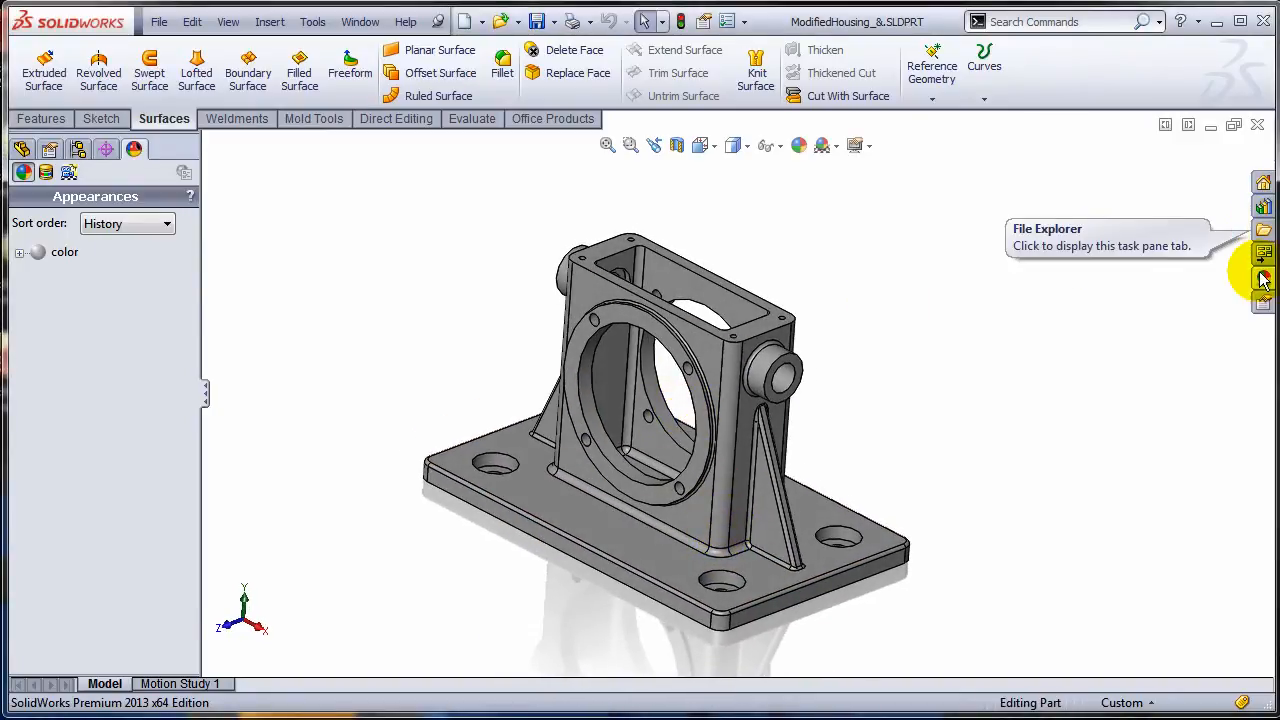
- Apply the cast carbon steel appearance from Metal > Steel to the whole housing part
left_click(1262, 276)
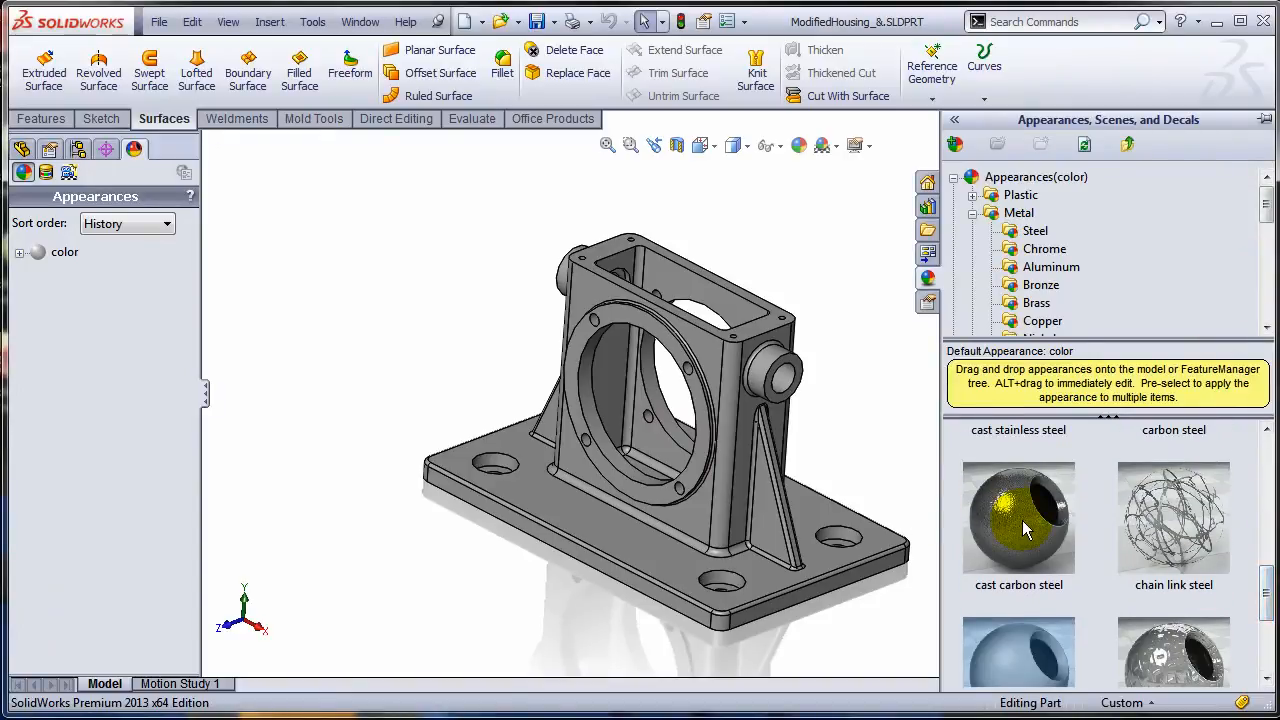
left_click_drag(1018, 516, 952, 424)
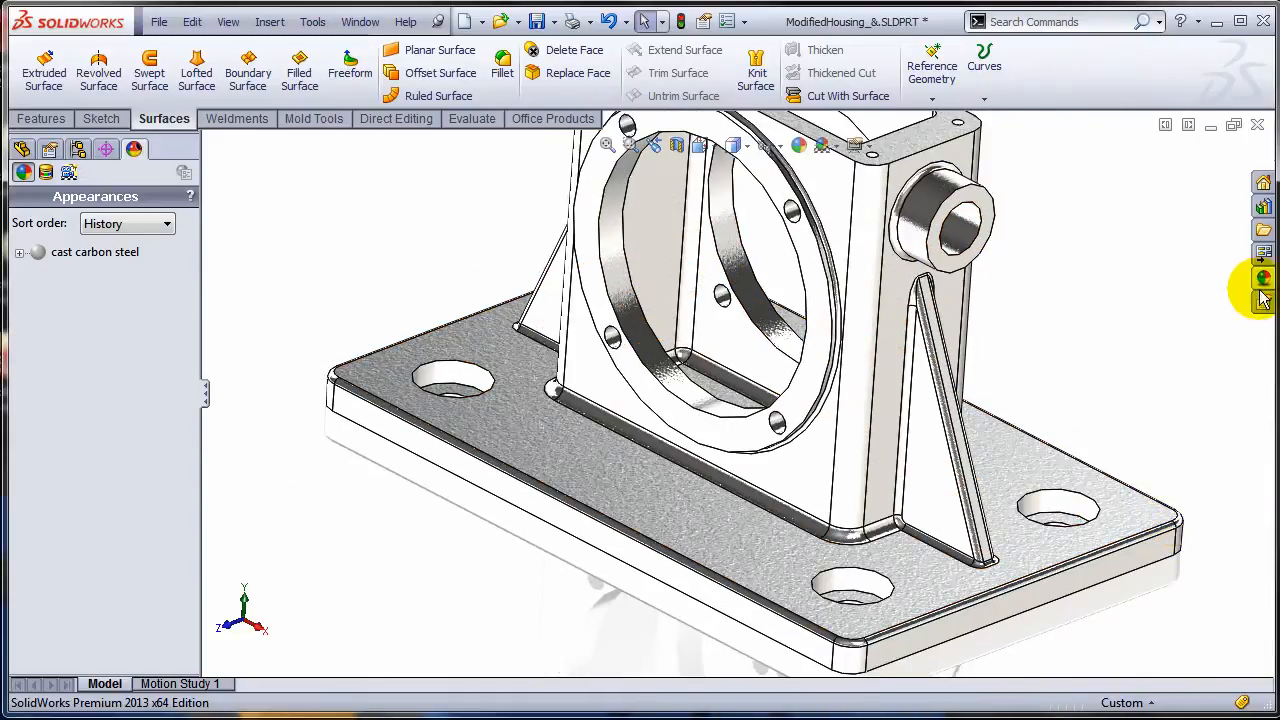
- Apply machined steel to the large bore at the feature/body target level
left_click(1262, 276)
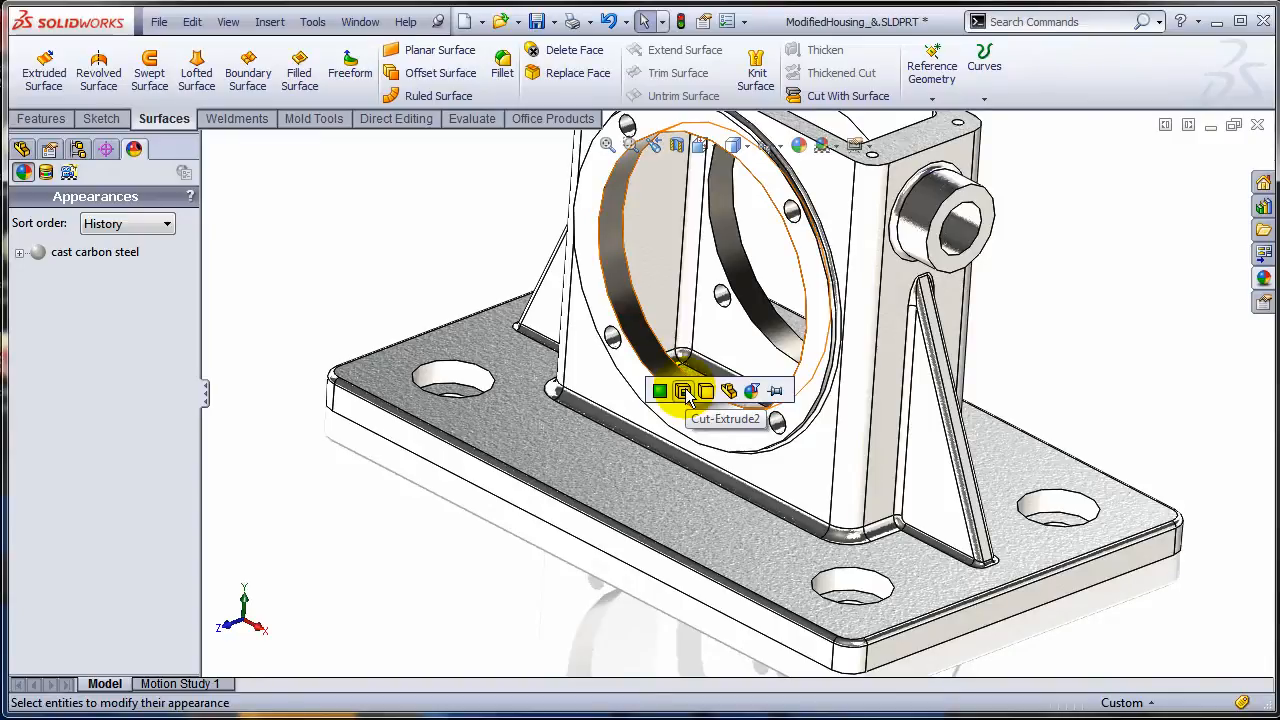
mouse_move(660, 390)
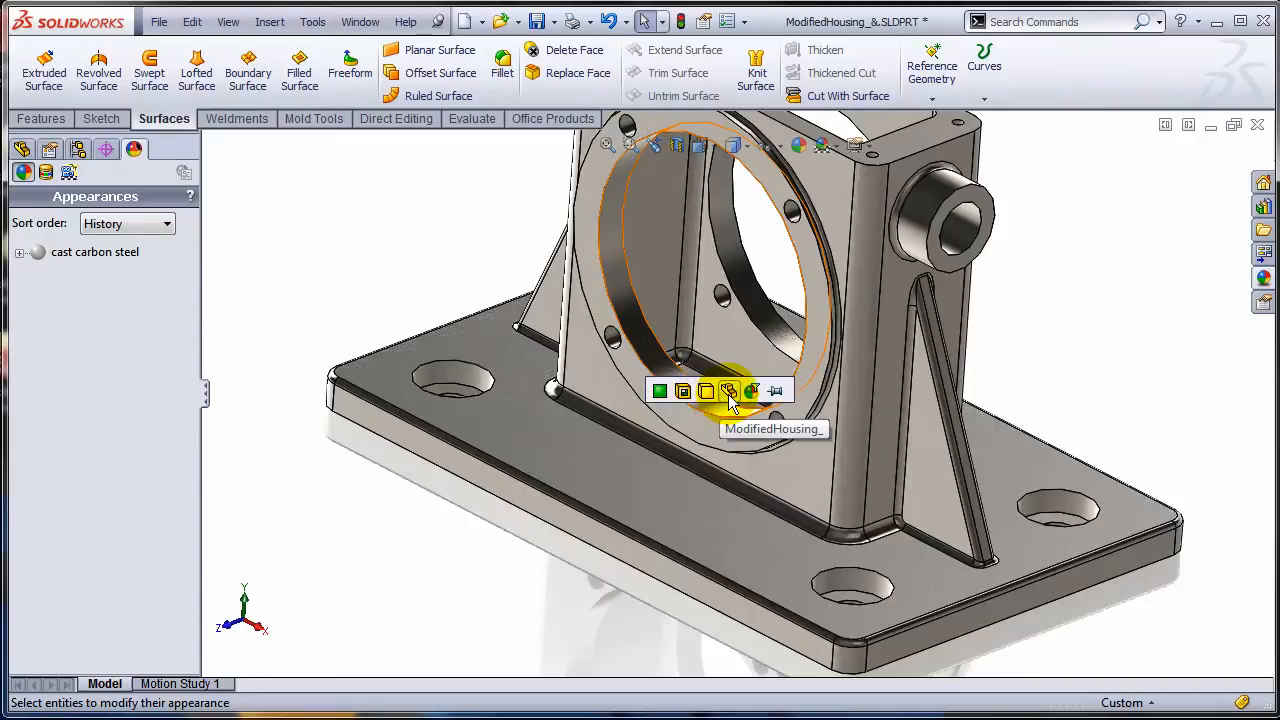
mouse_move(706, 390)
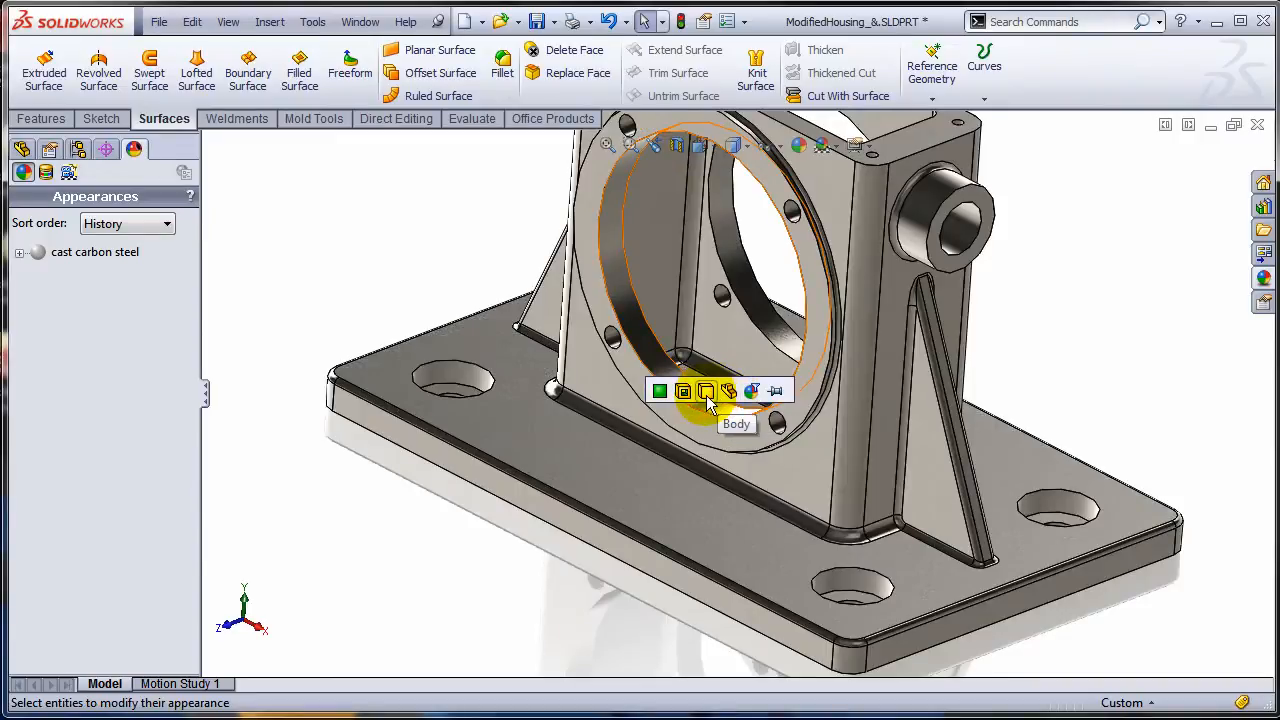
left_click(660, 390)
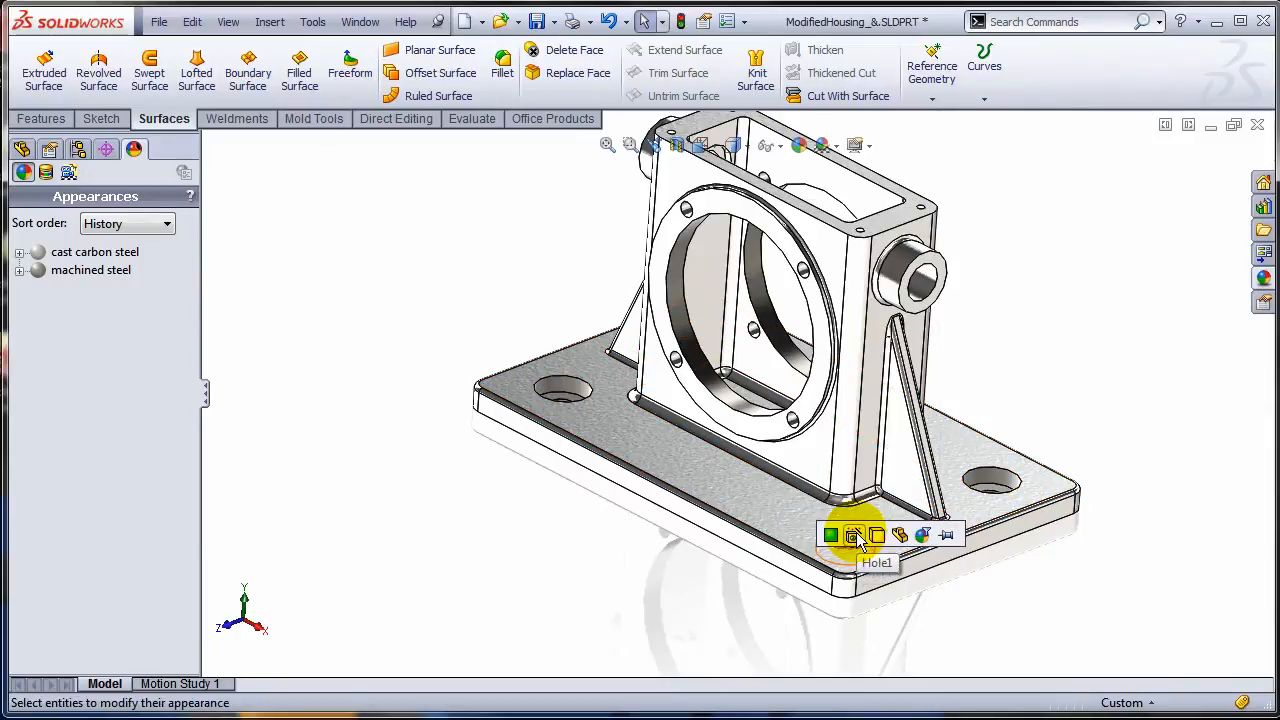
left_click(830, 534)
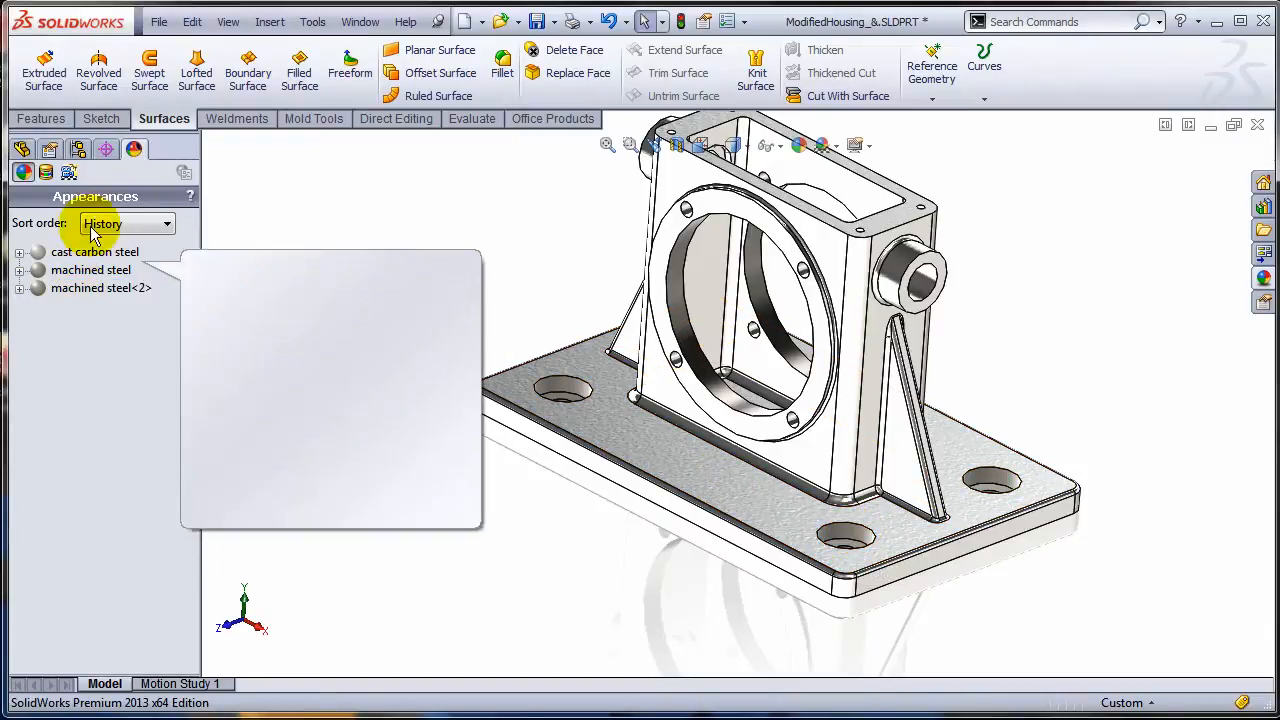
right_click(100, 288)
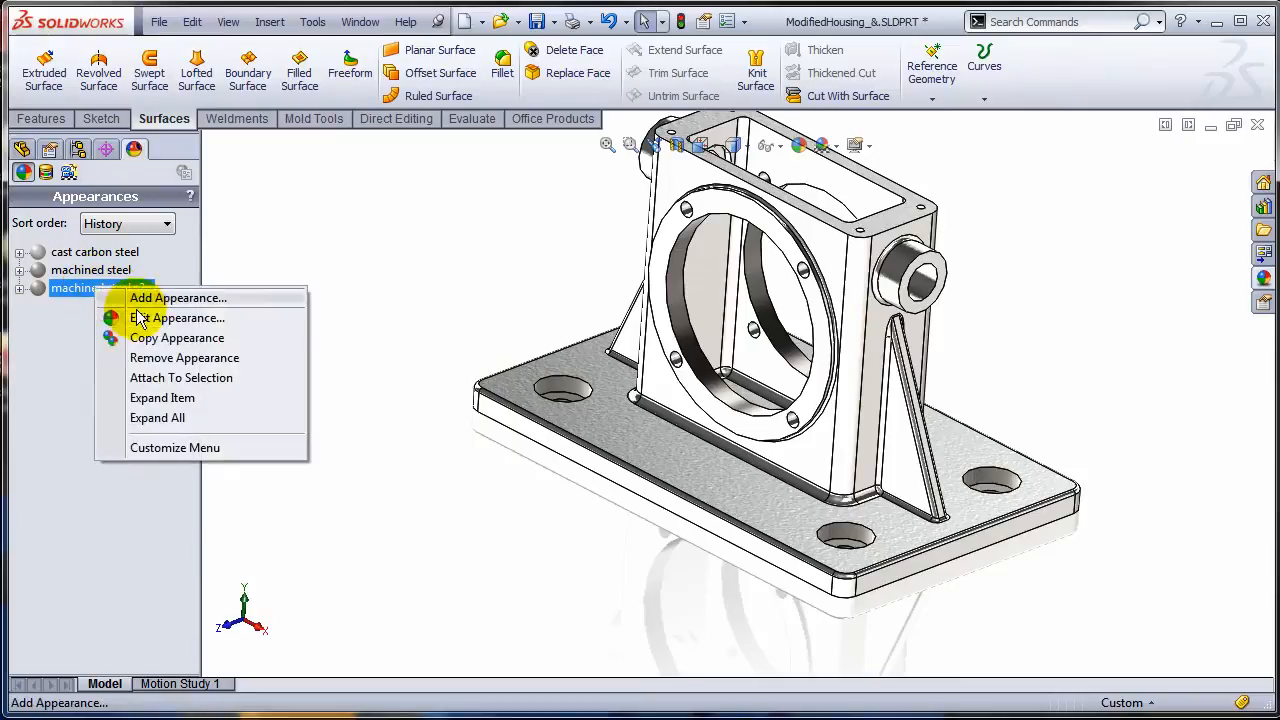
mouse_move(164, 368)
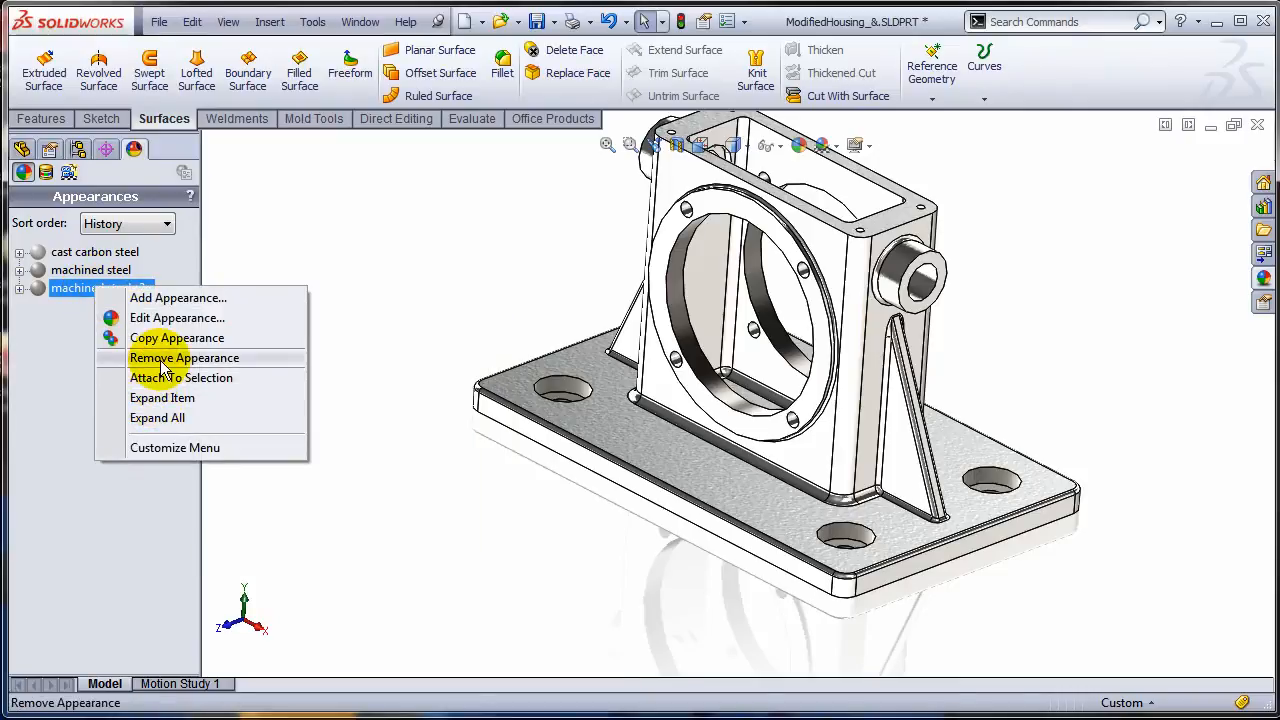
left_click(184, 358)
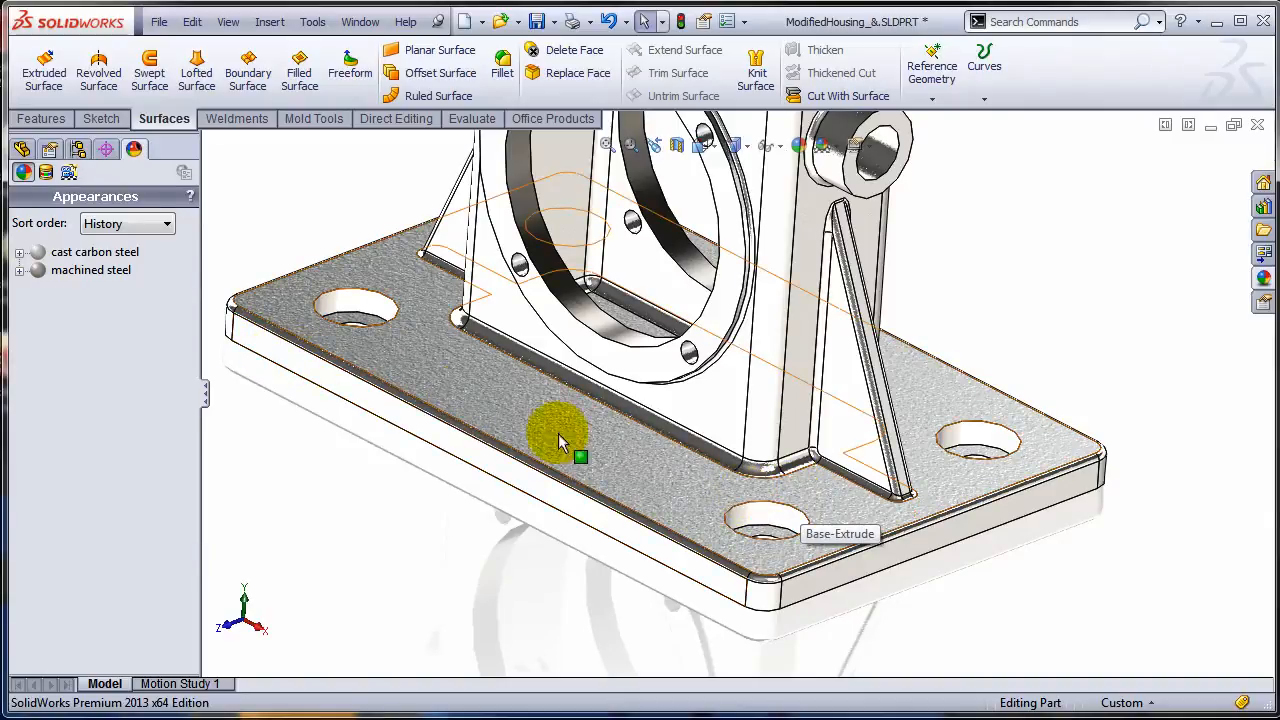
- Remove the face-level machined steel from the mounting hole, leaving it only on Cut-Extrude2
left_click(770, 516)
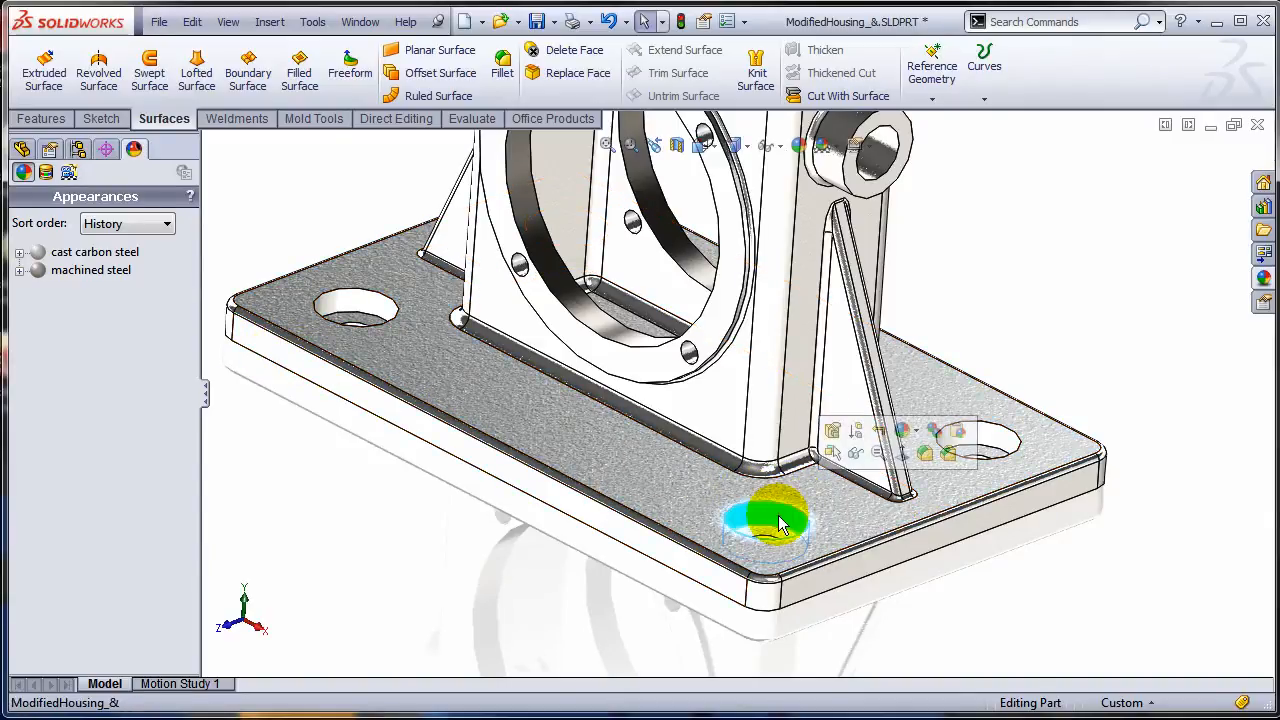
left_click(90, 270)
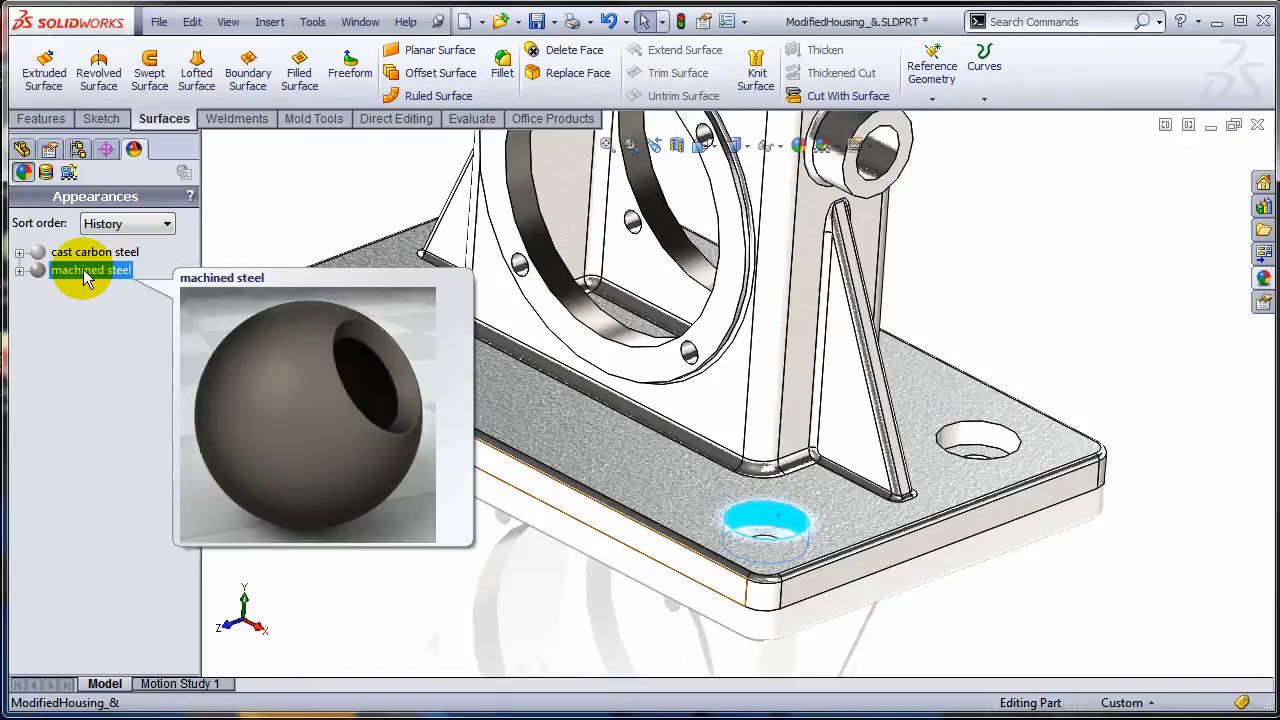
right_click(90, 270)
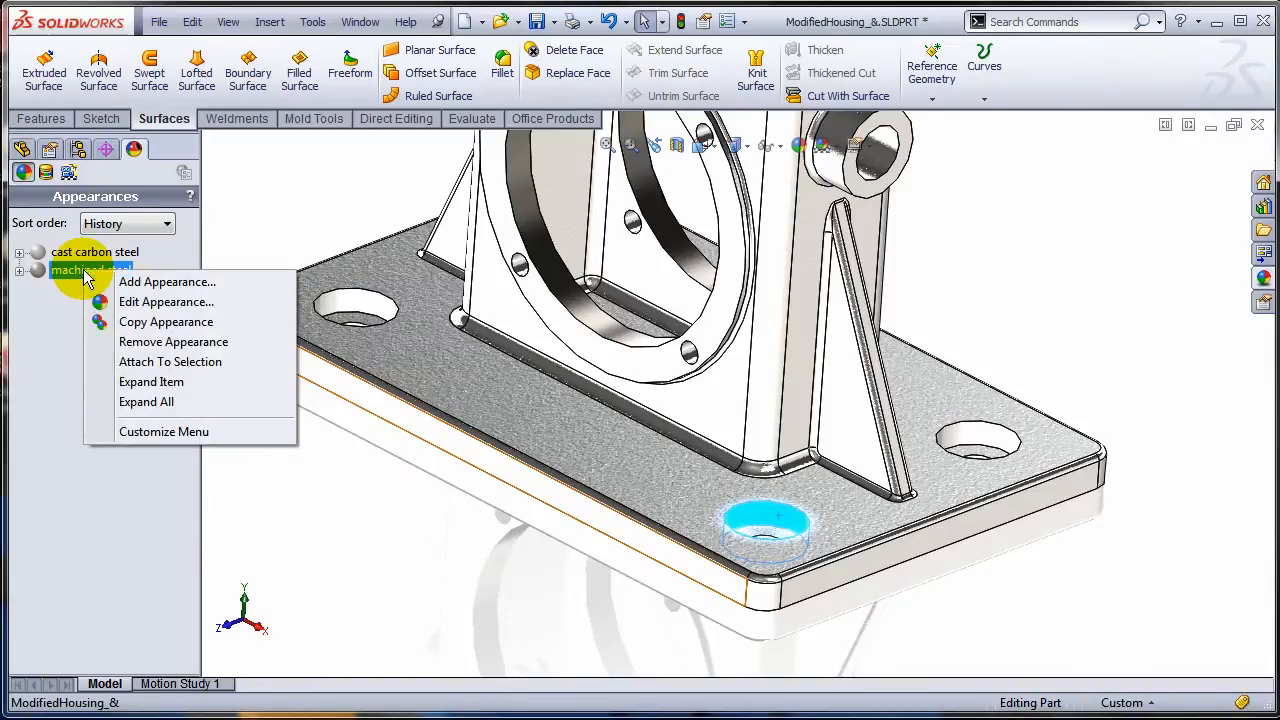
mouse_move(170, 360)
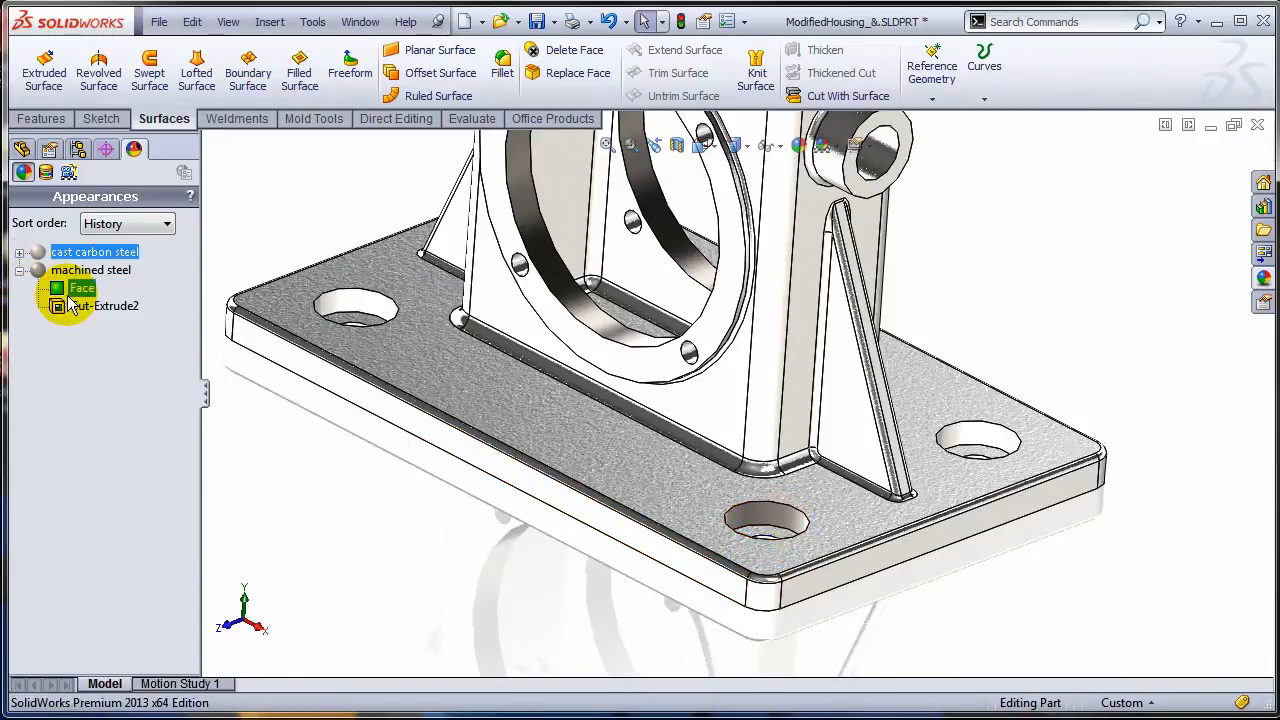
right_click(82, 288)
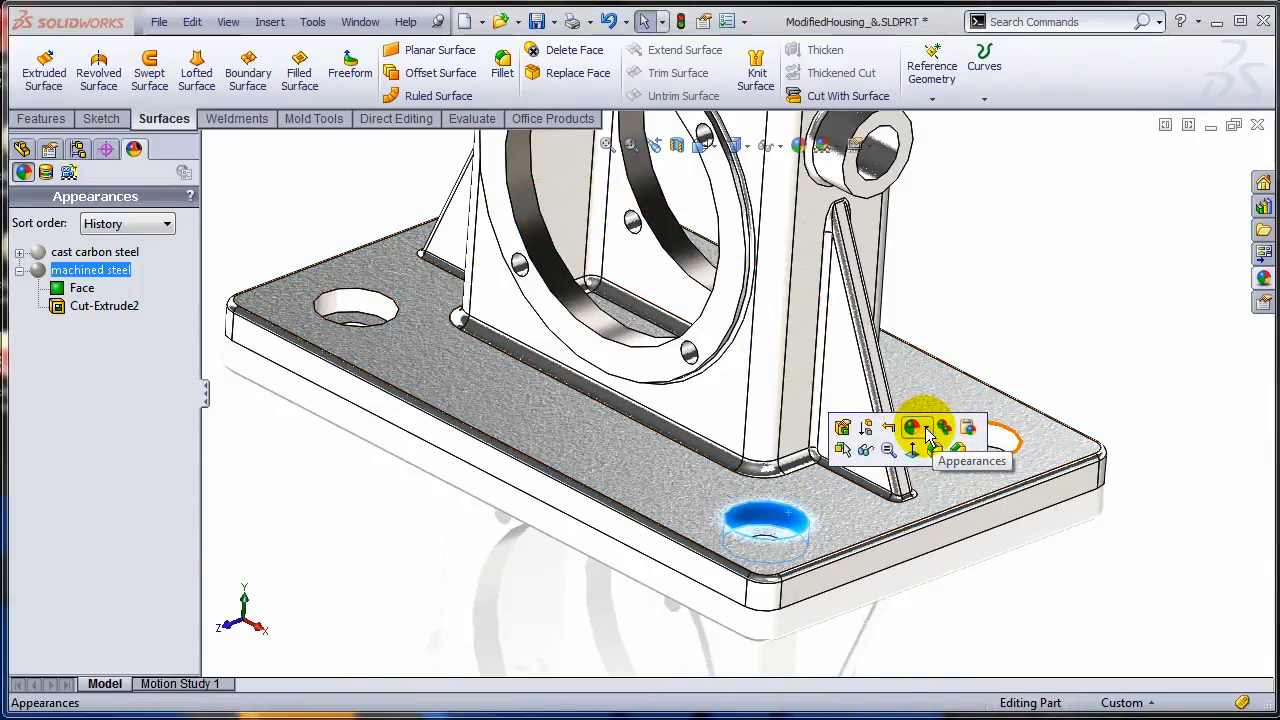
left_click(912, 428)
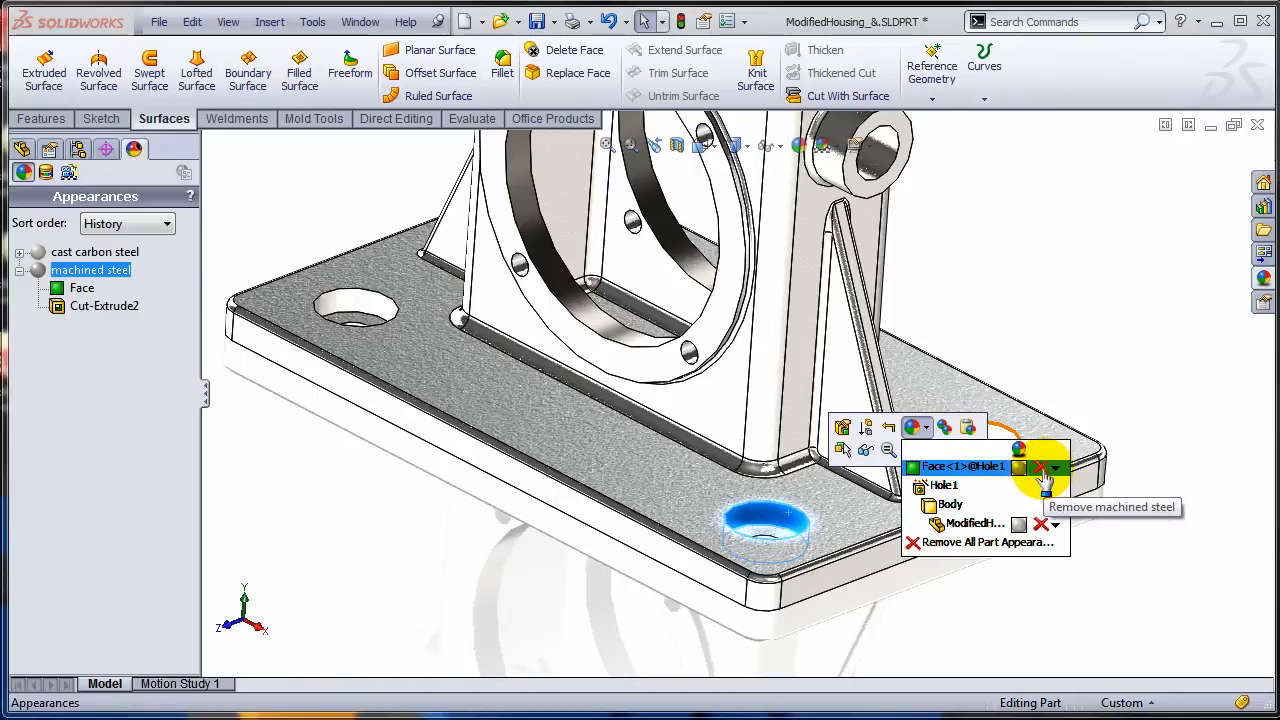
left_click(1040, 468)
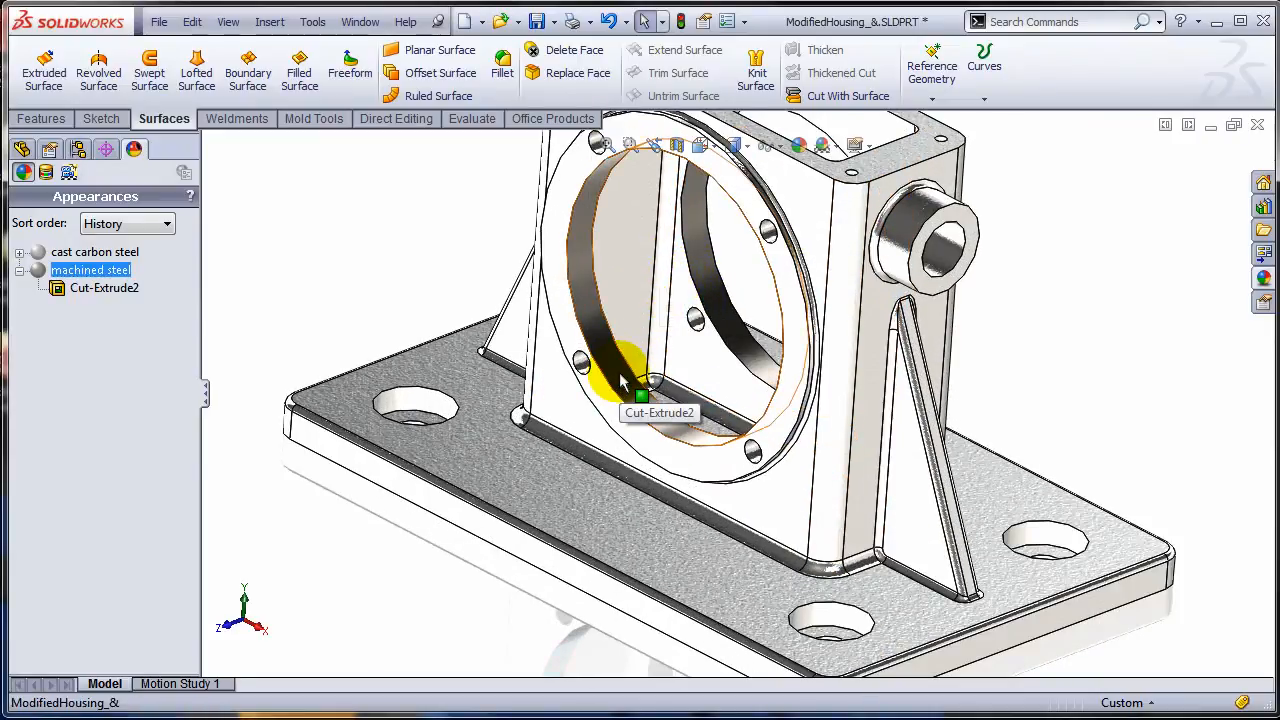
- Copy the bore's machined steel onto Hole1 and pin the Appearance Target Palette open
left_click(640, 380)
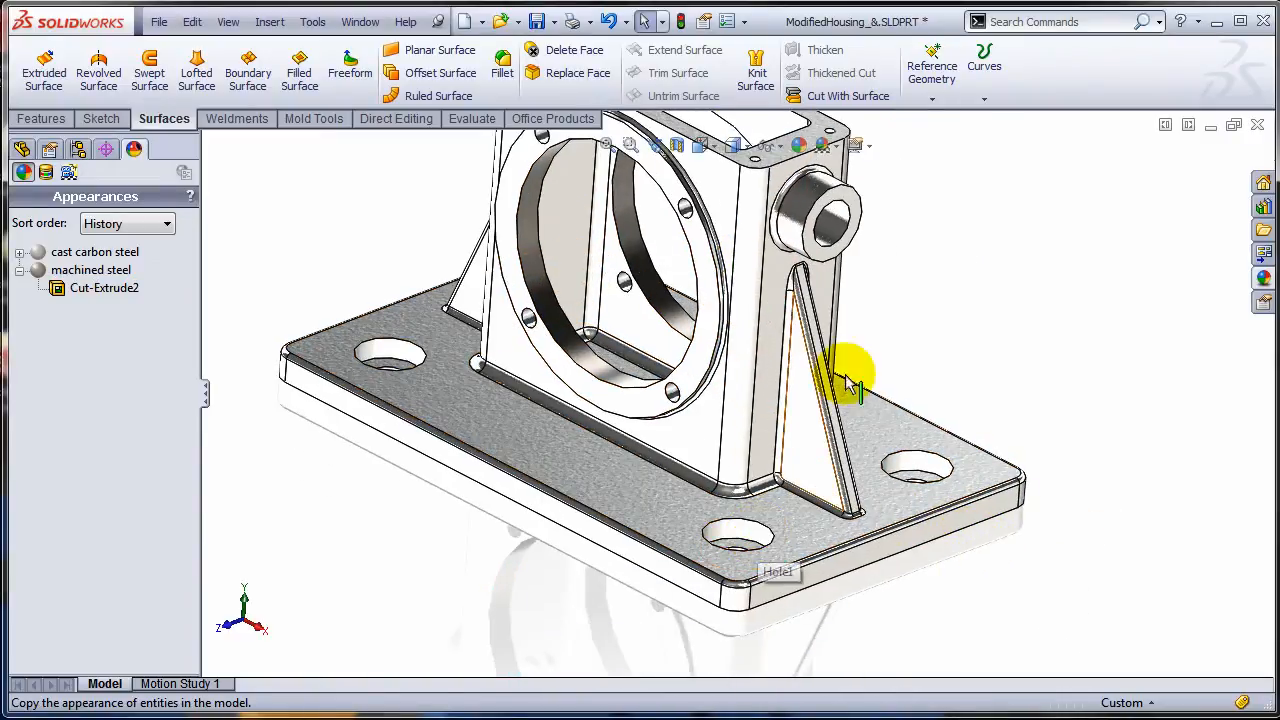
left_click(816, 220)
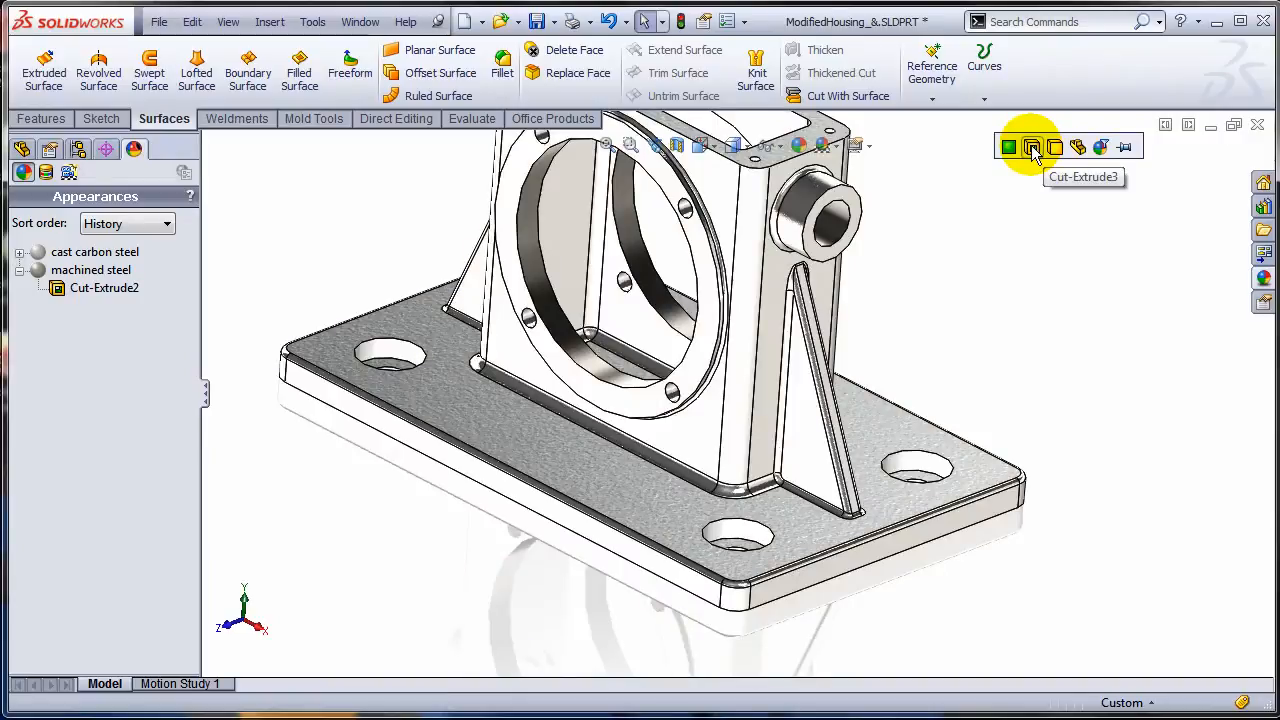
mouse_move(1124, 148)
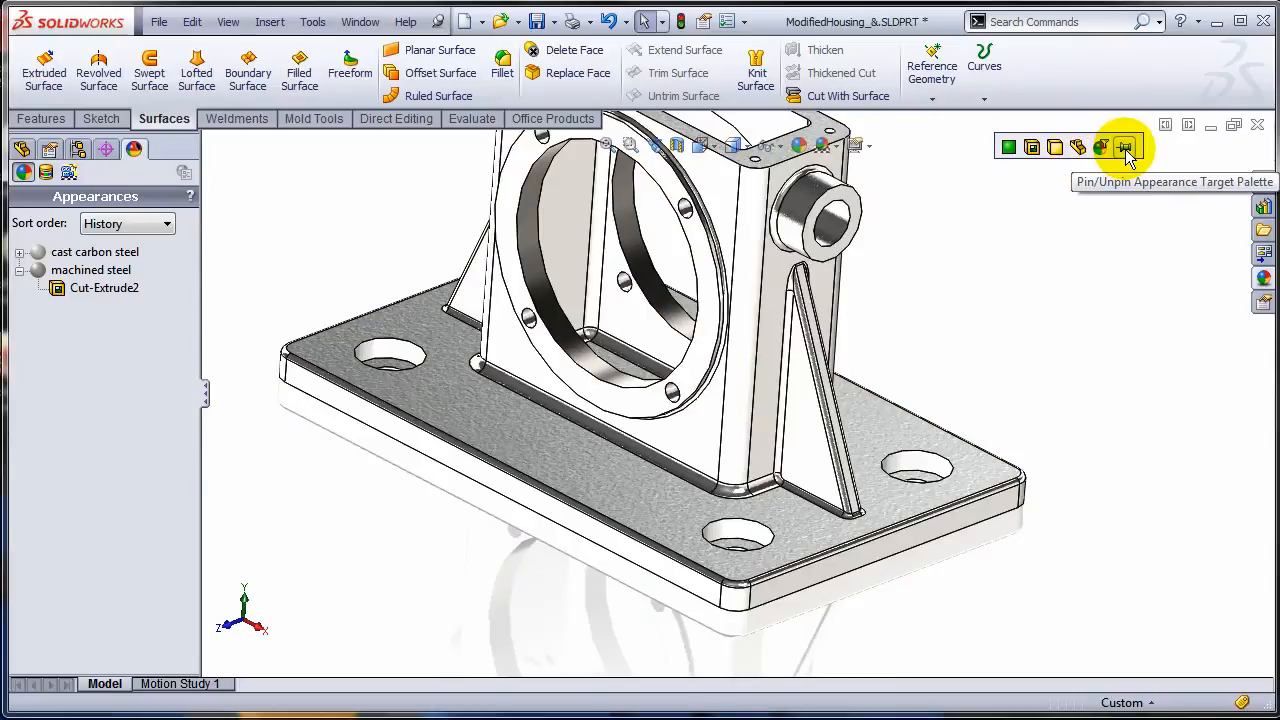
left_click(1124, 148)
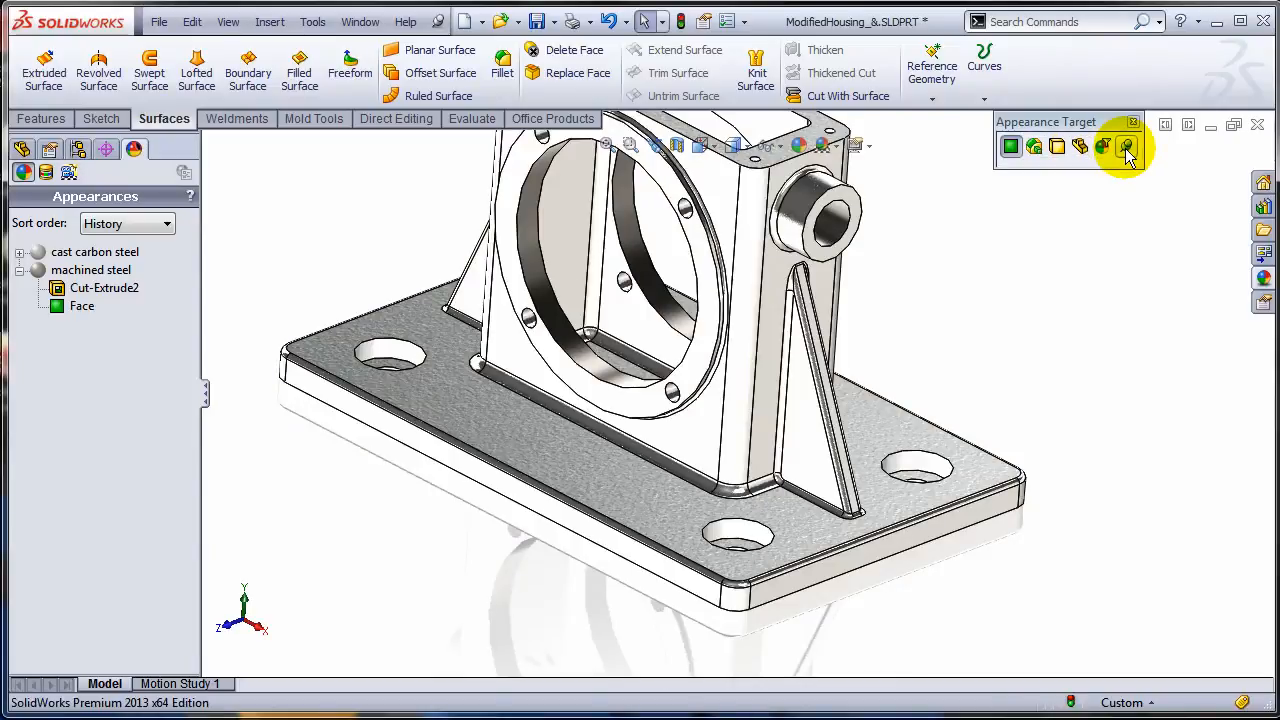
mouse_move(1036, 148)
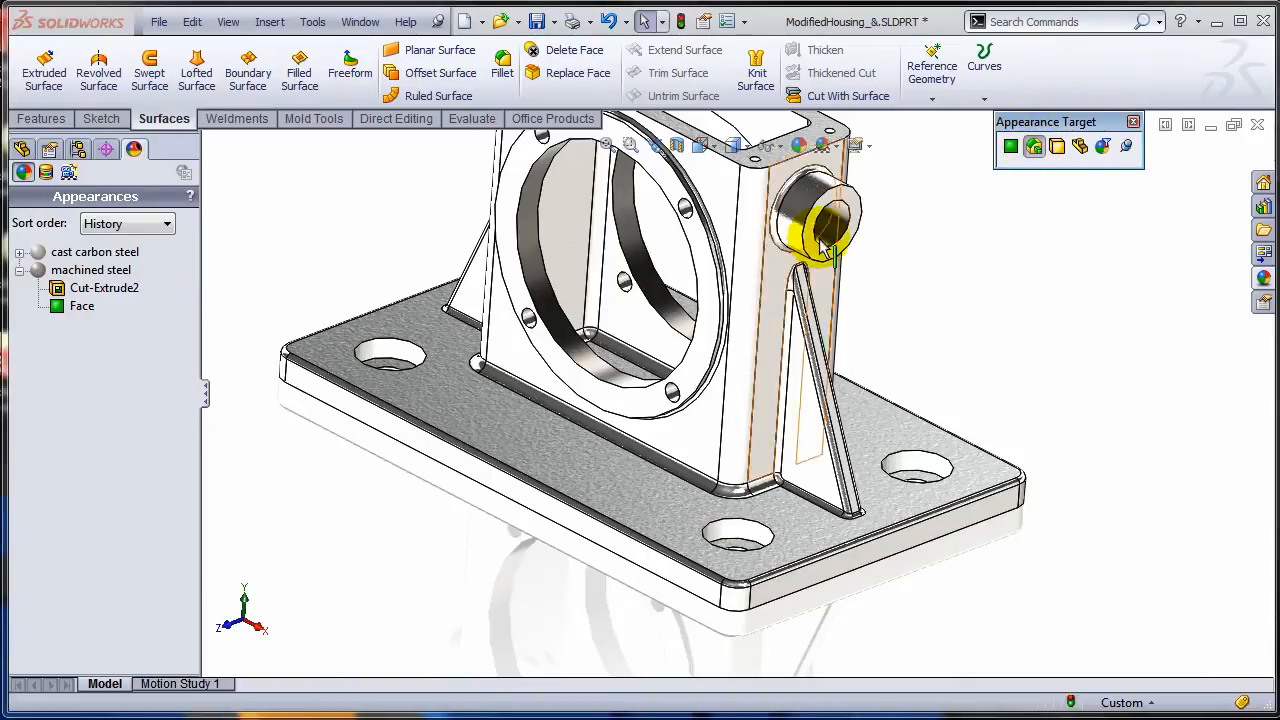
- Remove machined steel from the boss face and apply it to another hole feature instead
right_click(810, 240)
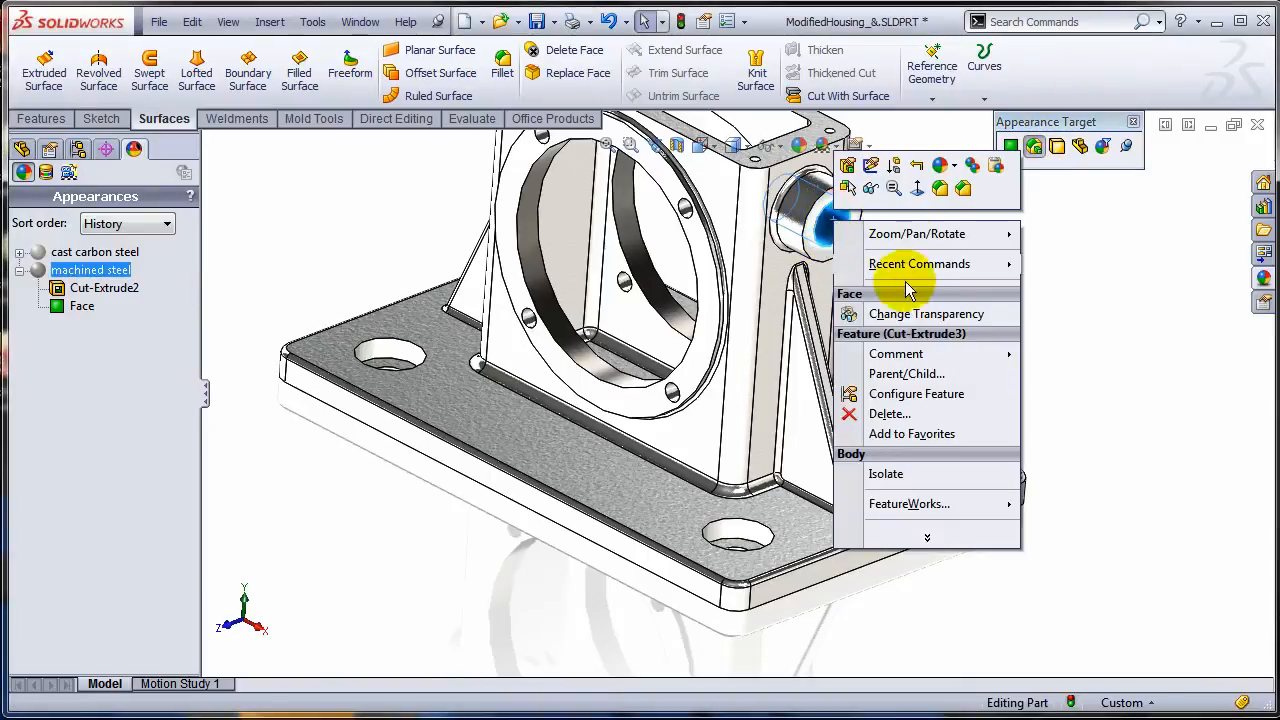
left_click(940, 164)
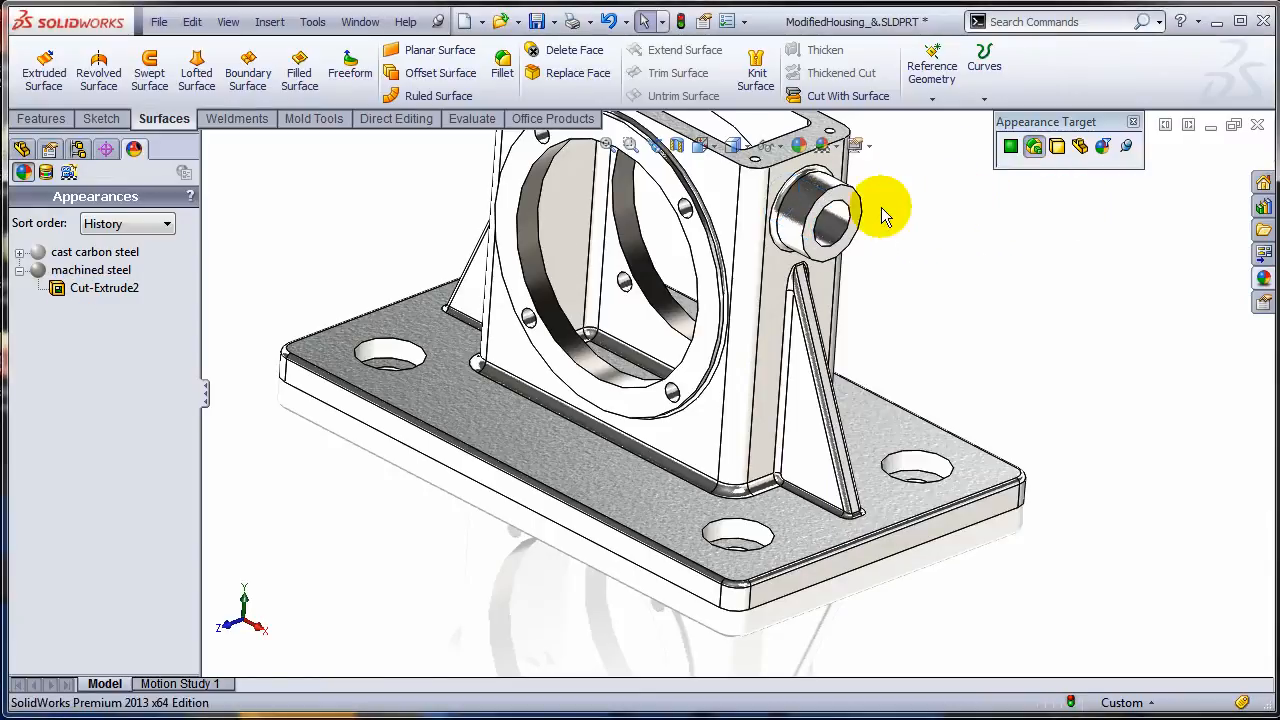
mouse_move(840, 224)
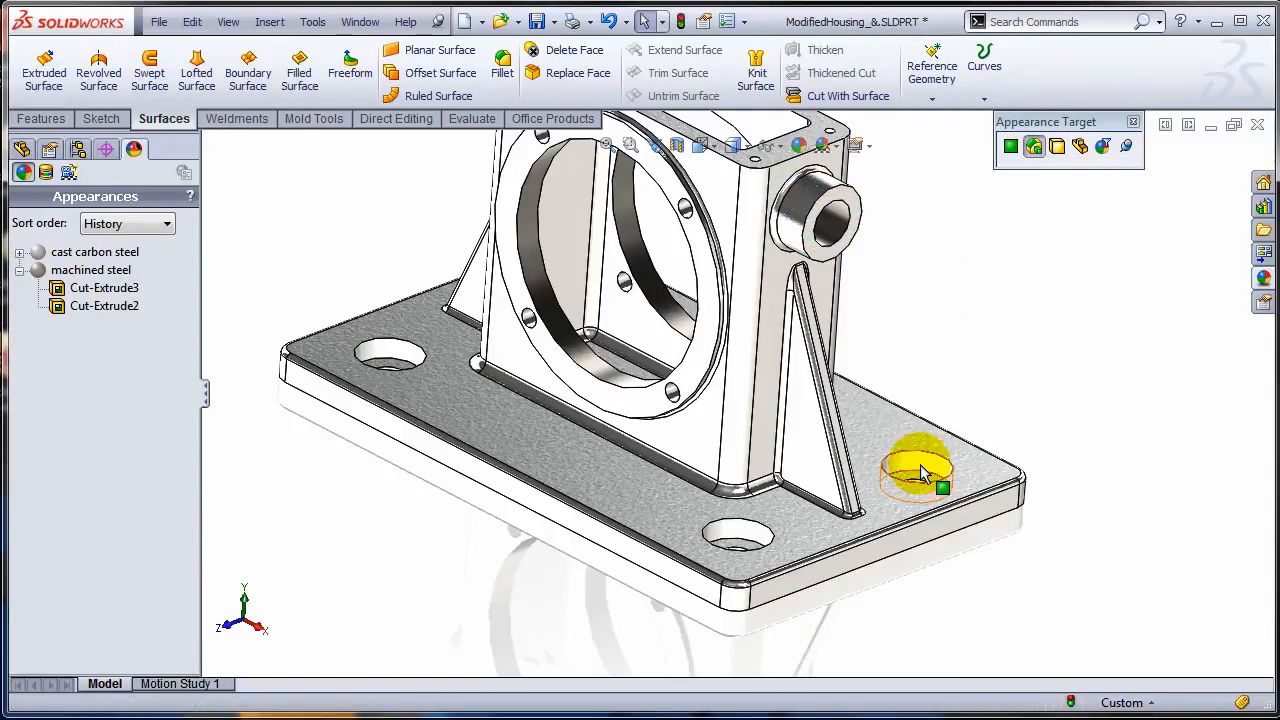
left_click(1100, 376)
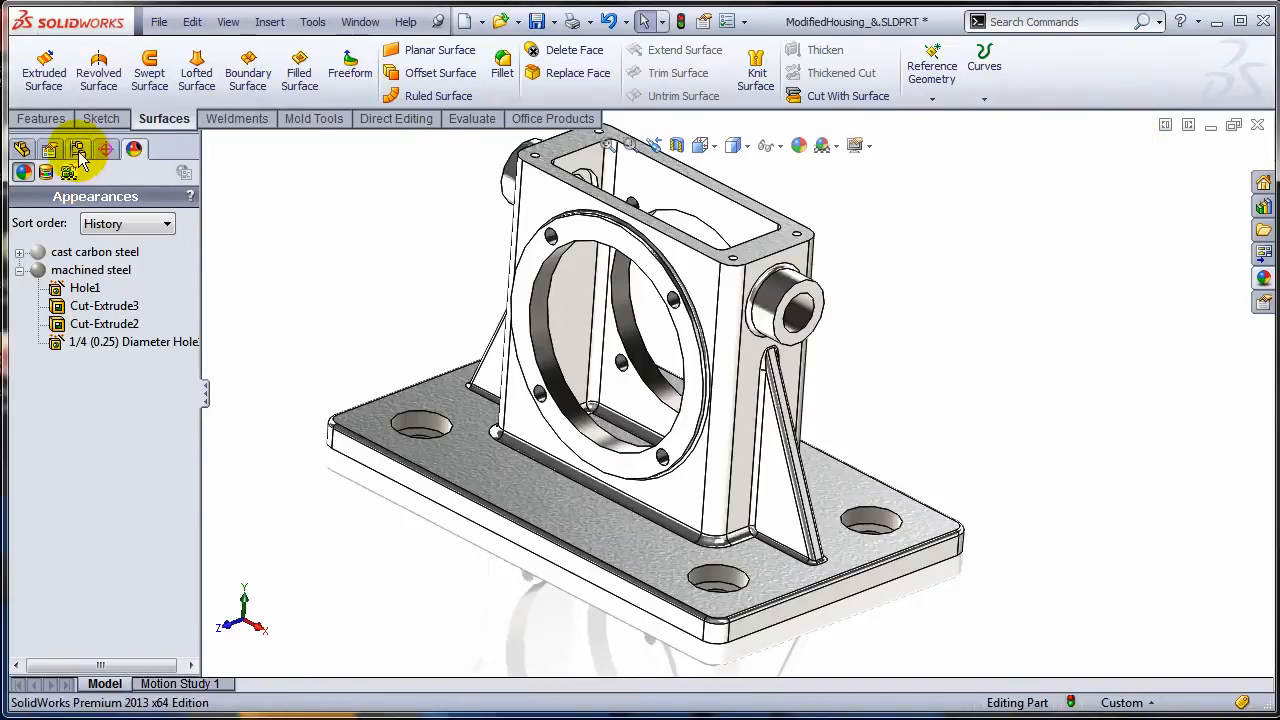
mouse_move(78, 150)
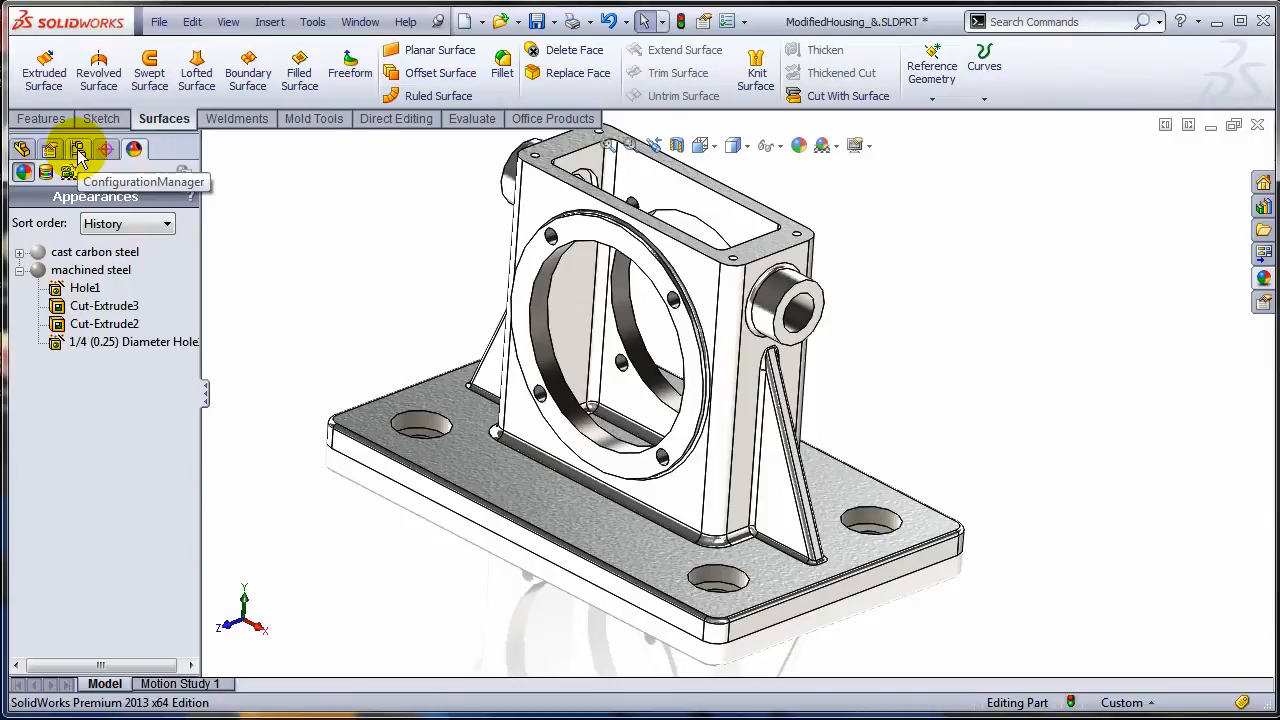
- Activate the Simplified configuration from the ConfigurationManager
left_click(78, 148)
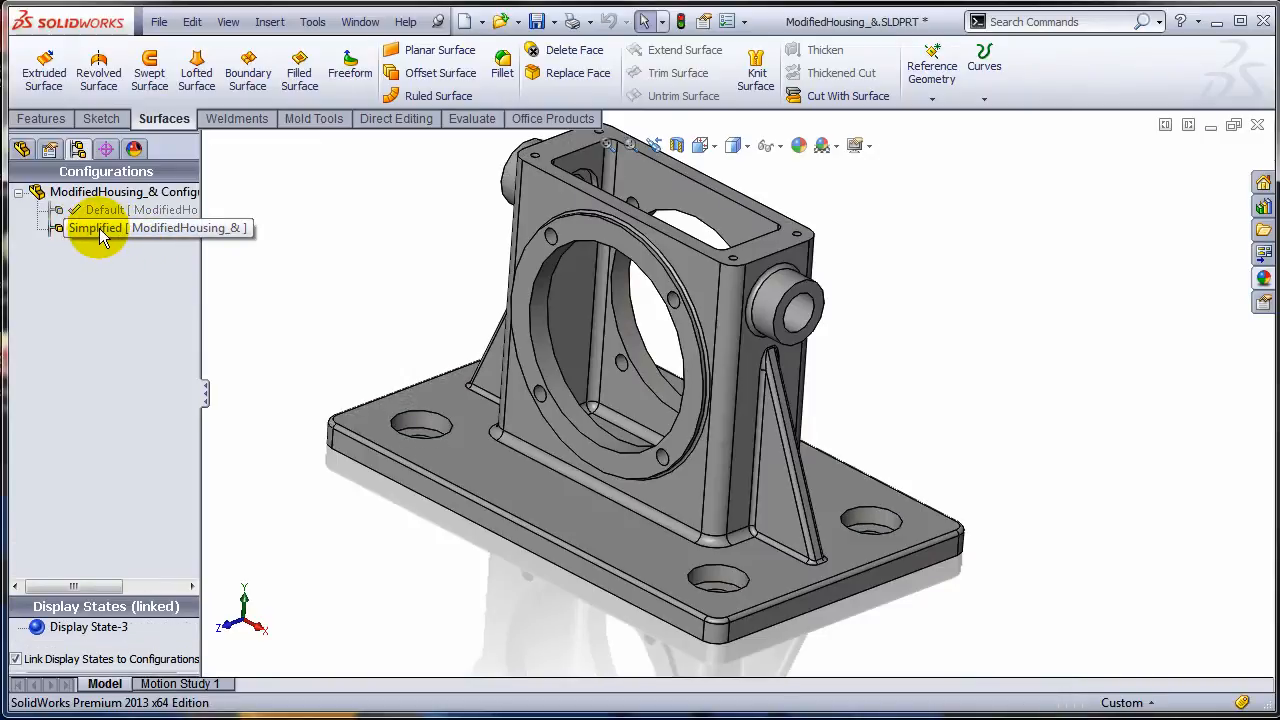
double_click(96, 228)
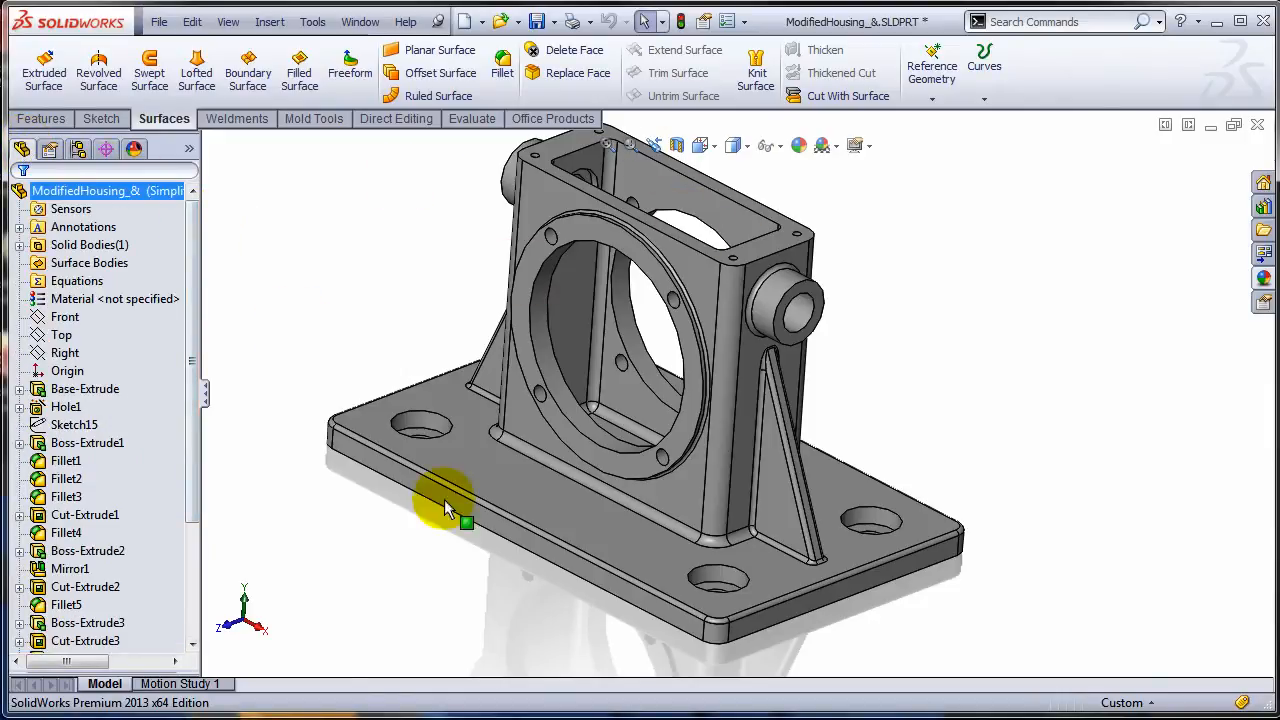
mouse_move(984, 440)
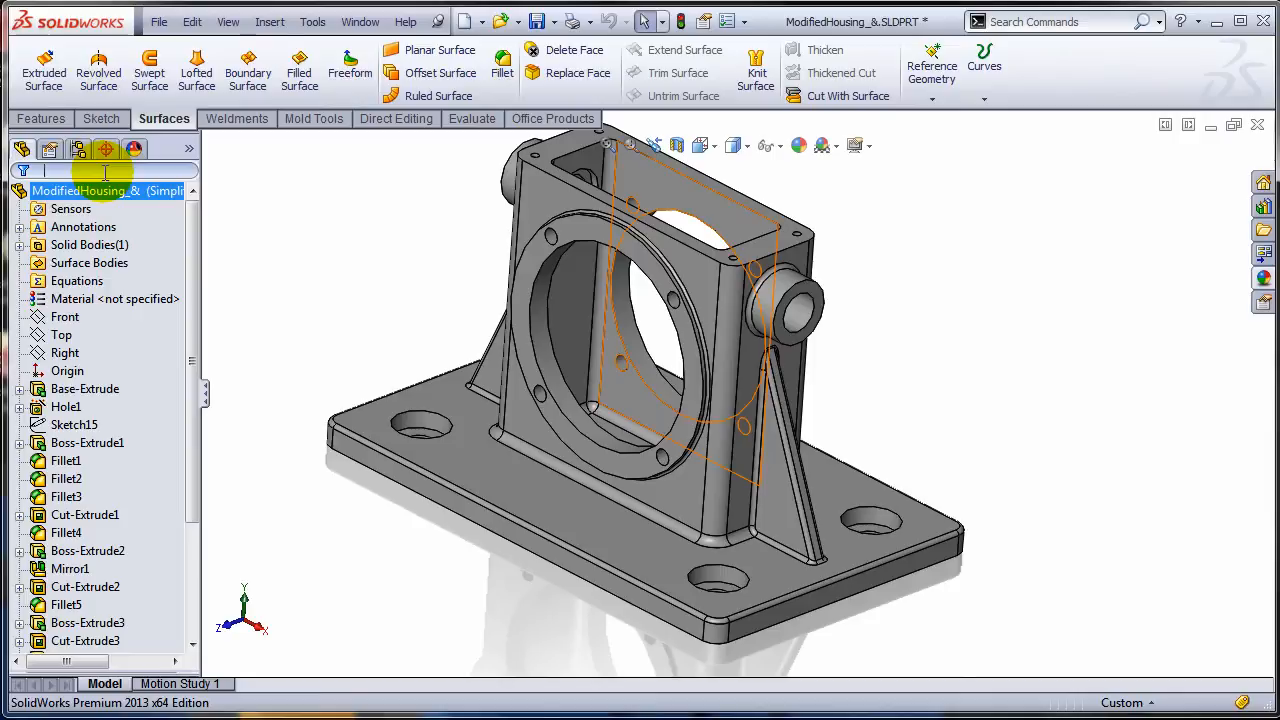
- Filter the tree with 'fill', select Fillet1–Fillet7 and give them a yellow appearance
type("fill")
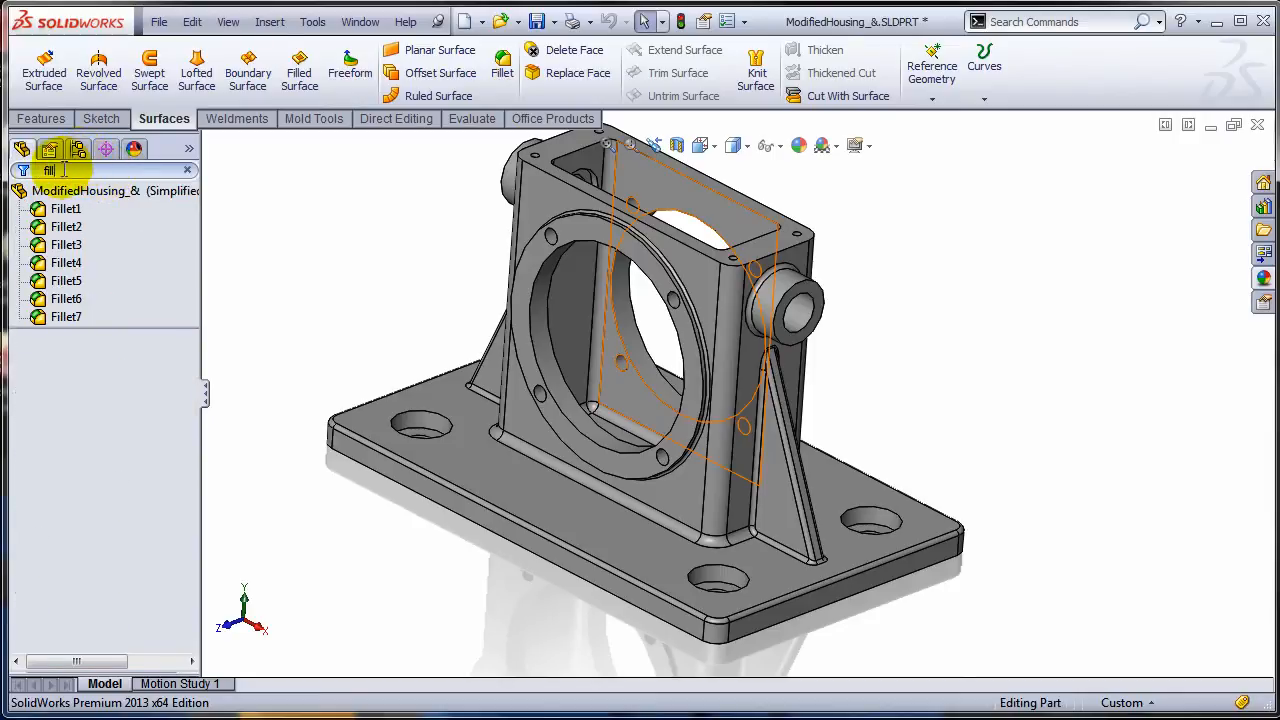
left_click(66, 280)
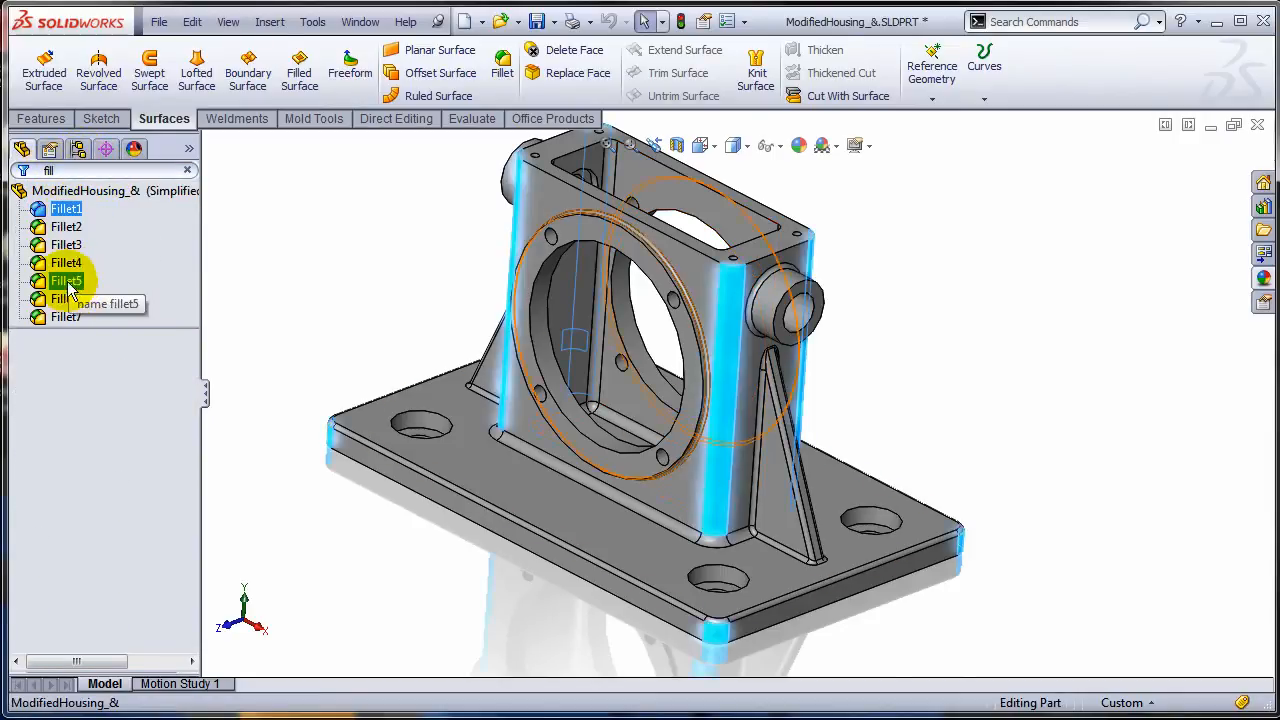
right_click(64, 280)
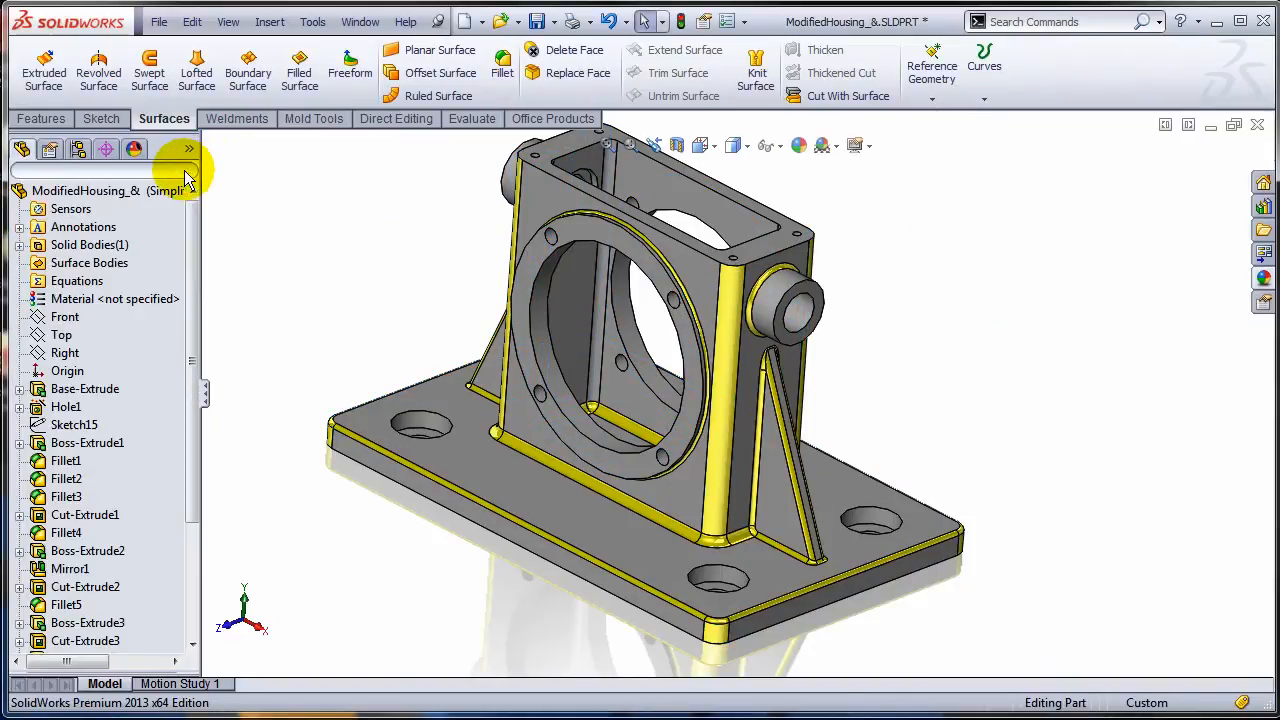
left_click(724, 376)
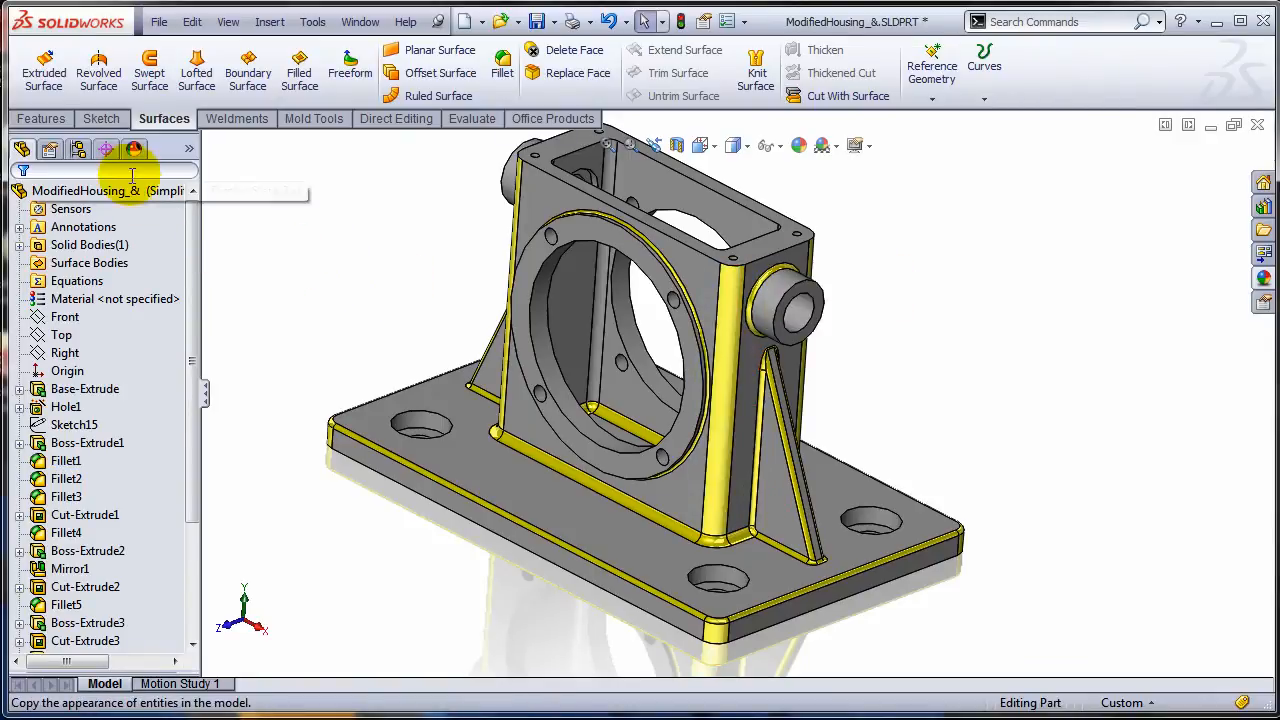
- Filter the tree with 'hol' and paste the yellow appearance onto Hole1 and the 1/4 hole
type("h")
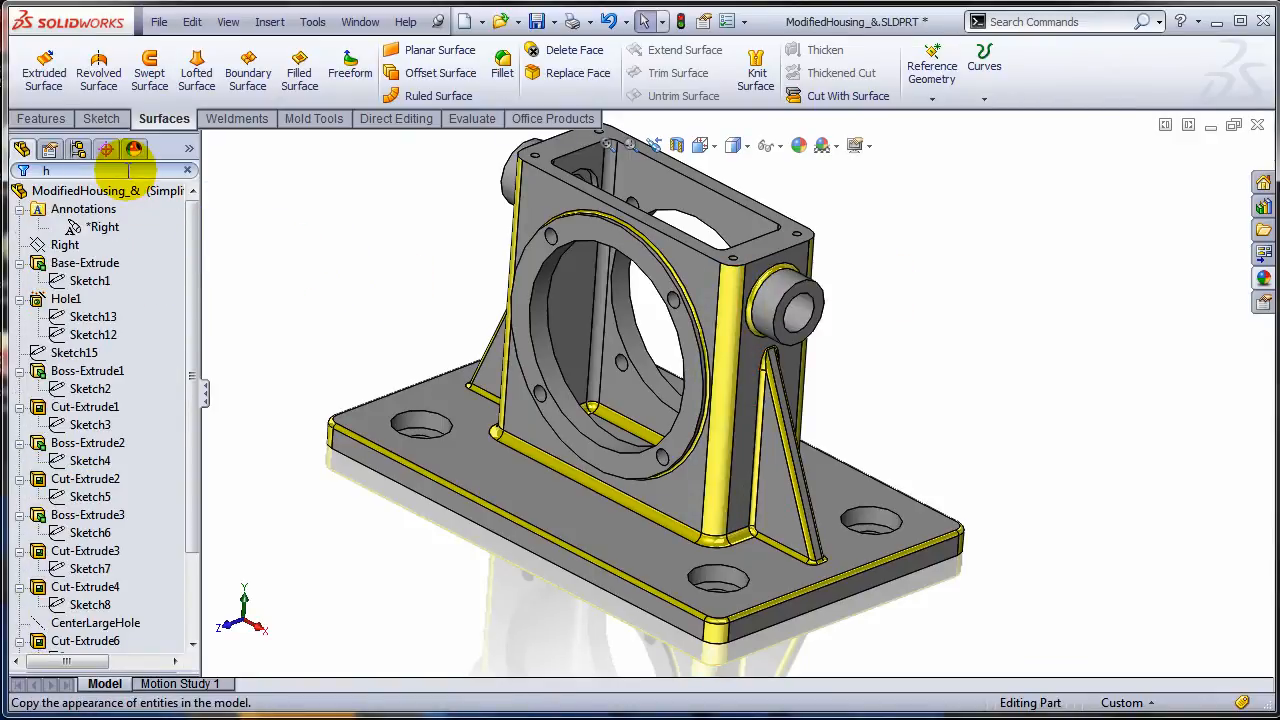
type("ol")
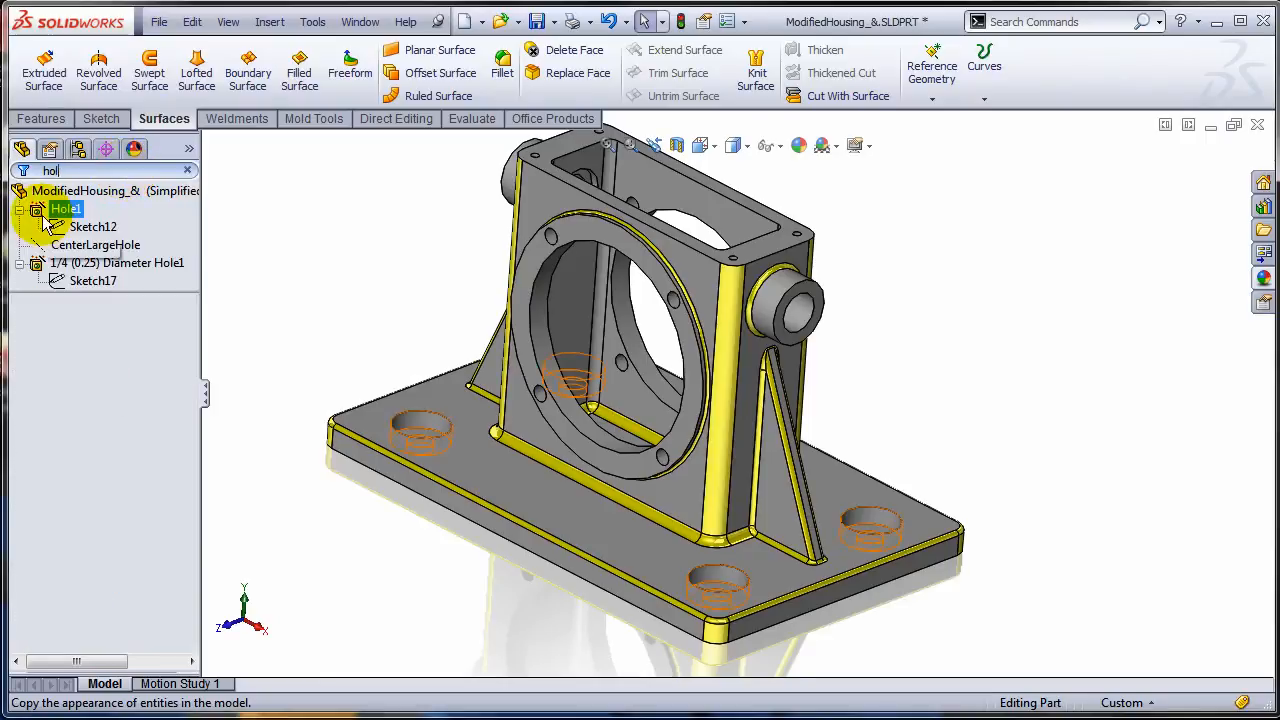
left_click(116, 262)
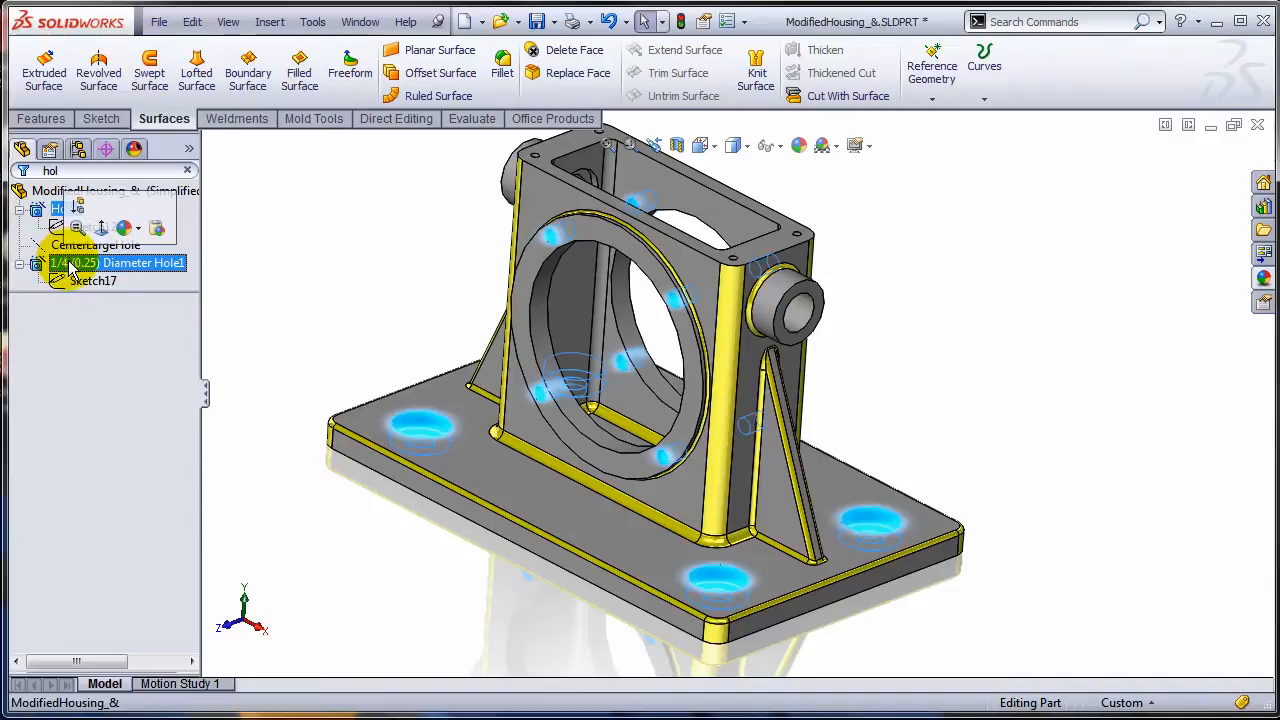
mouse_move(156, 228)
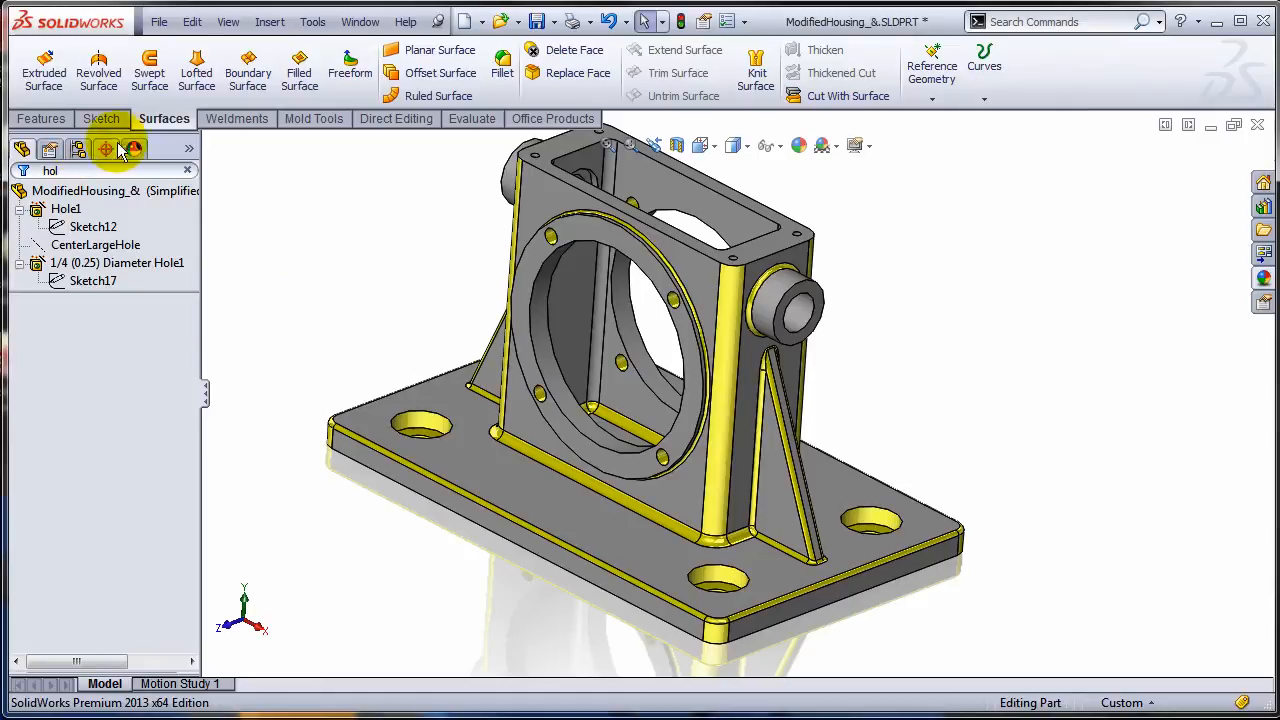
- Suppress all fillets and holes grouped under the yellow color<2> appearance
left_click(104, 148)
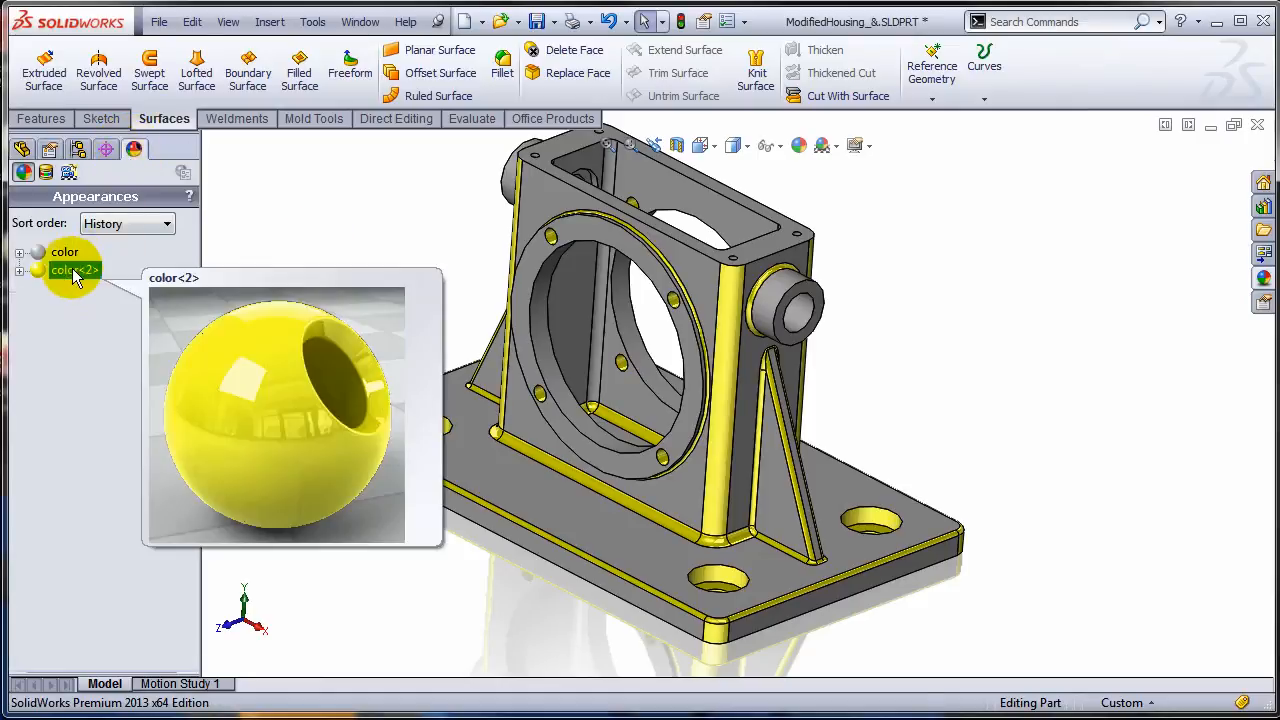
left_click(72, 270)
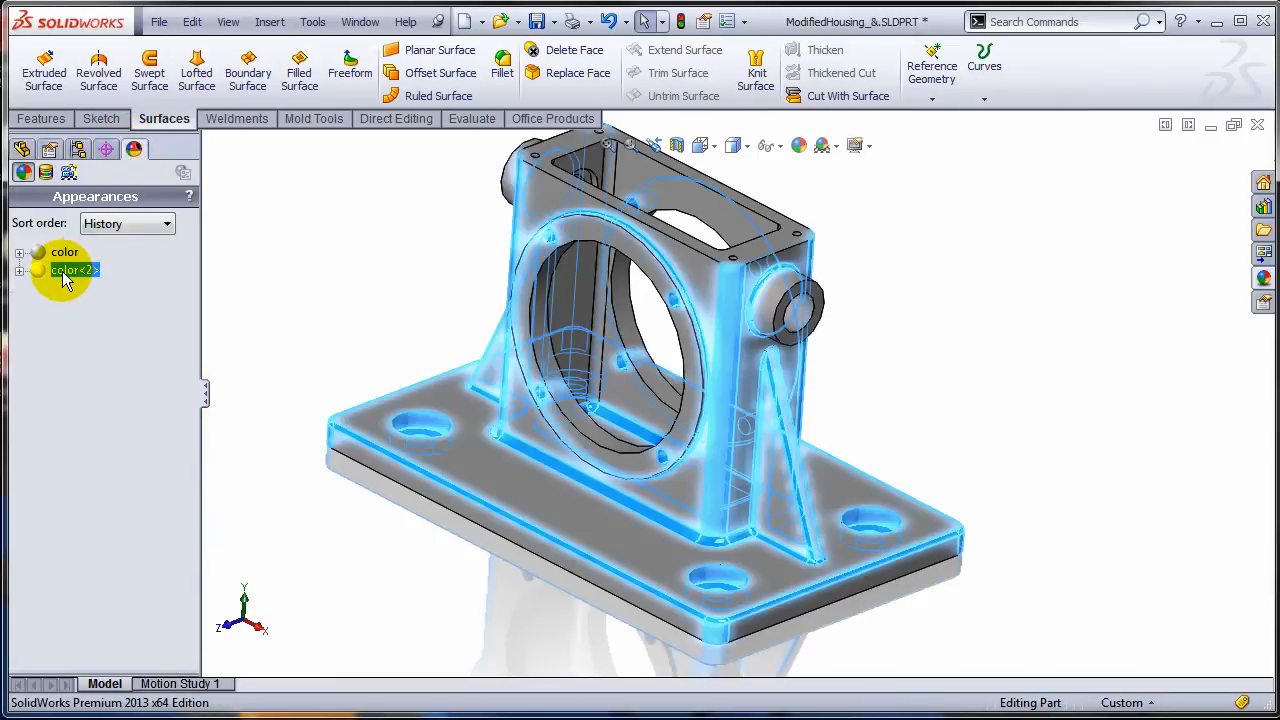
left_click(20, 270)
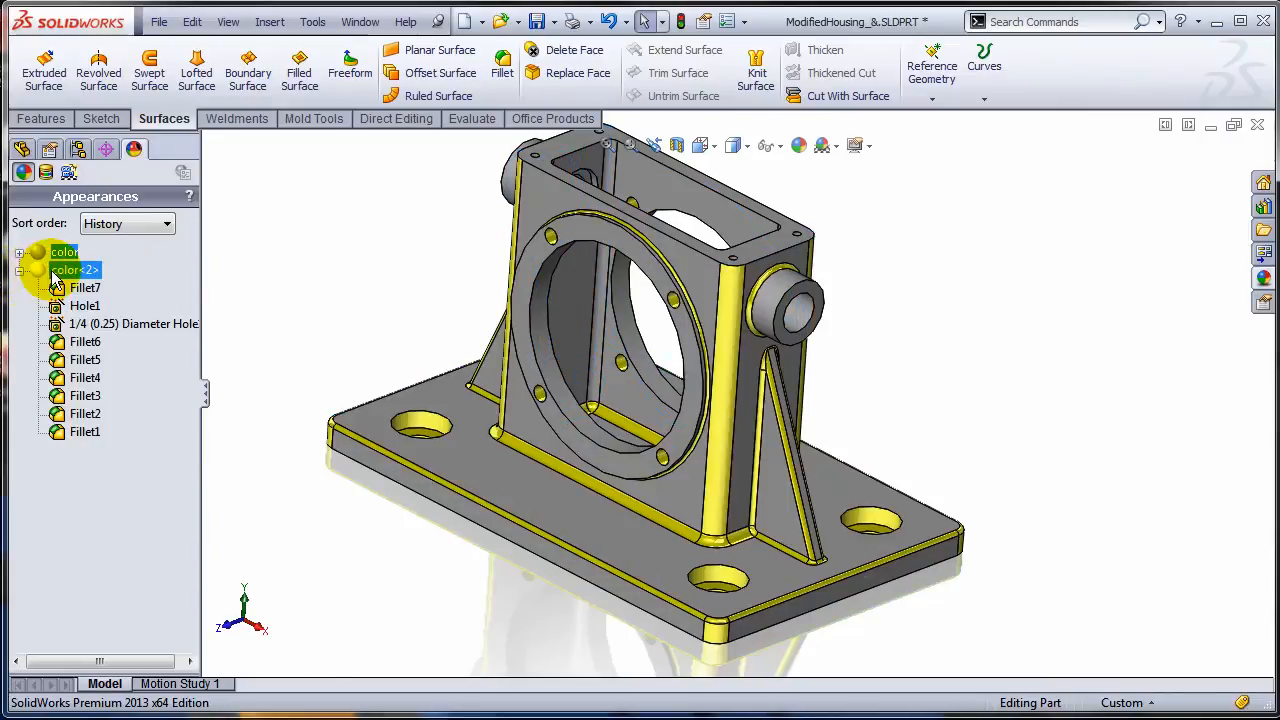
left_click(70, 268)
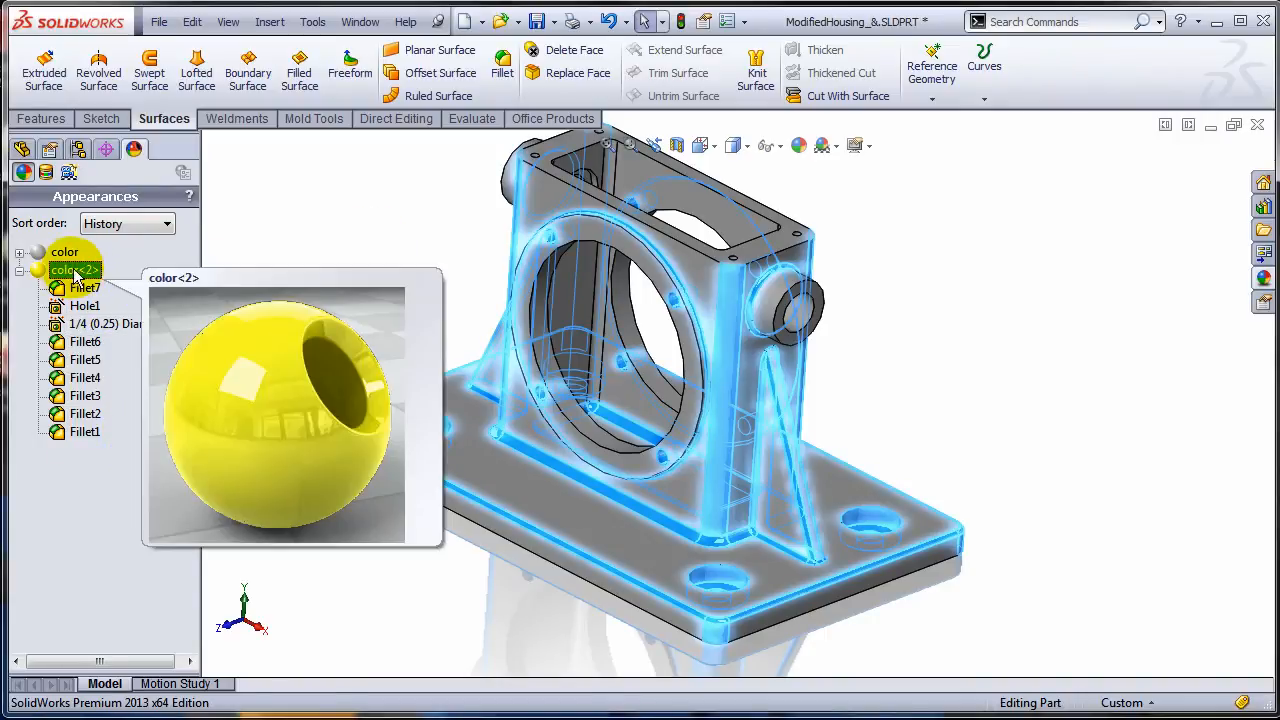
right_click(72, 270)
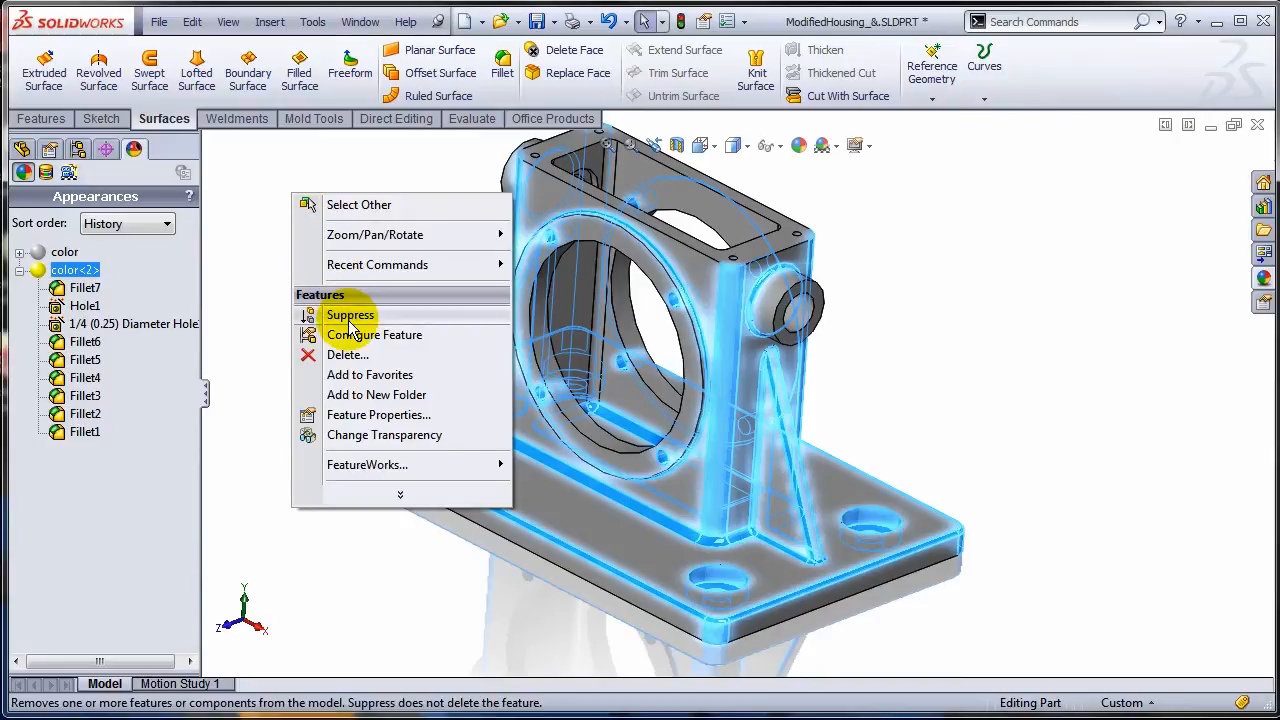
left_click(350, 314)
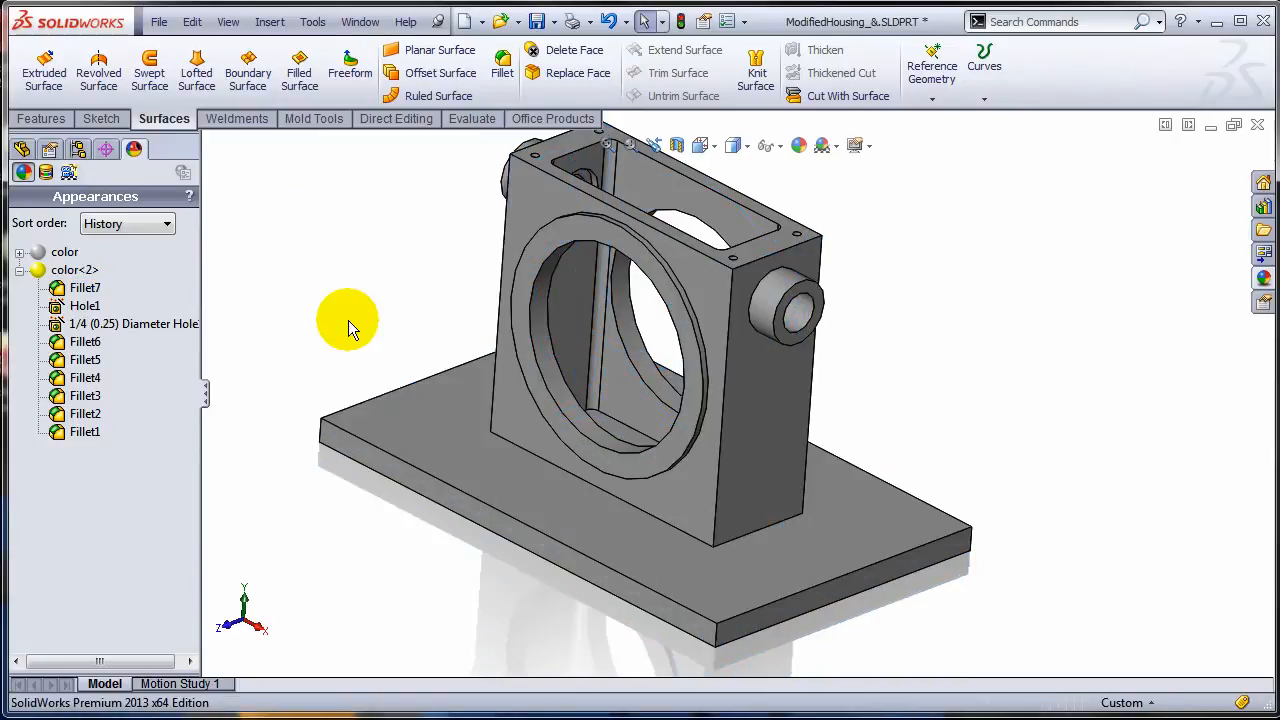
mouse_move(176, 404)
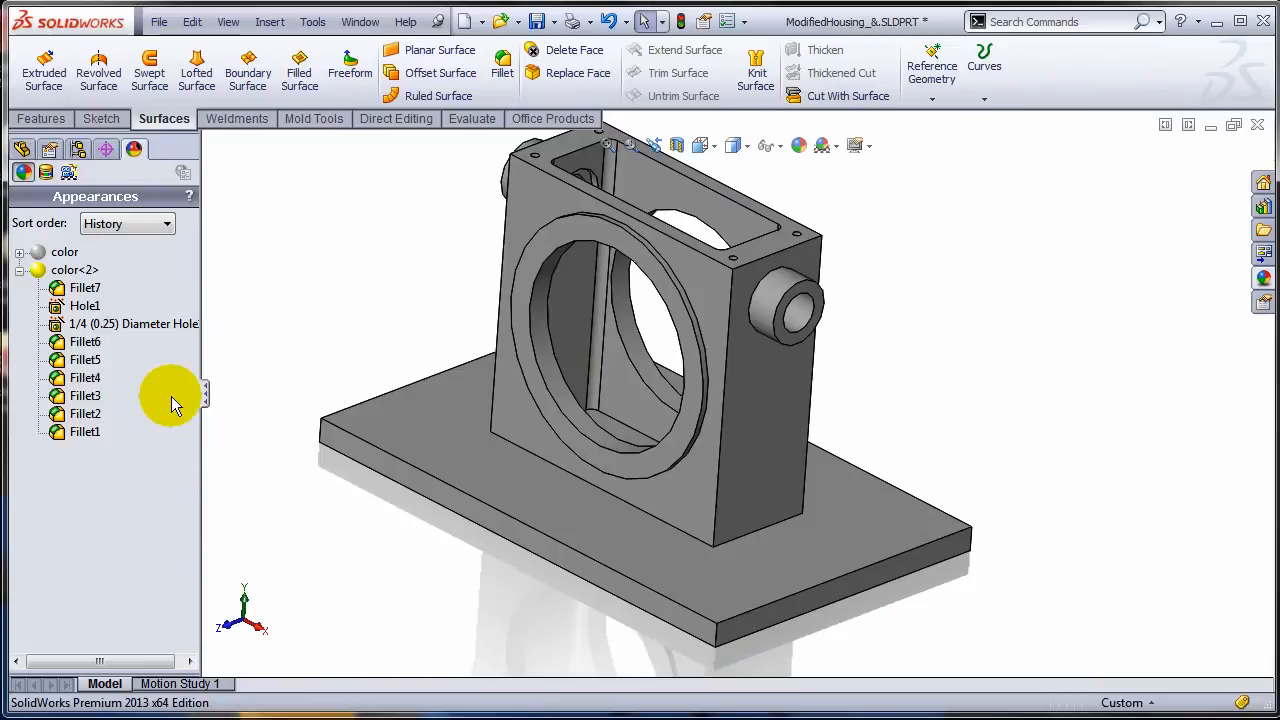
- Bring up the Unsuppress option for the yellow color<2> appearance group
left_click(74, 270)
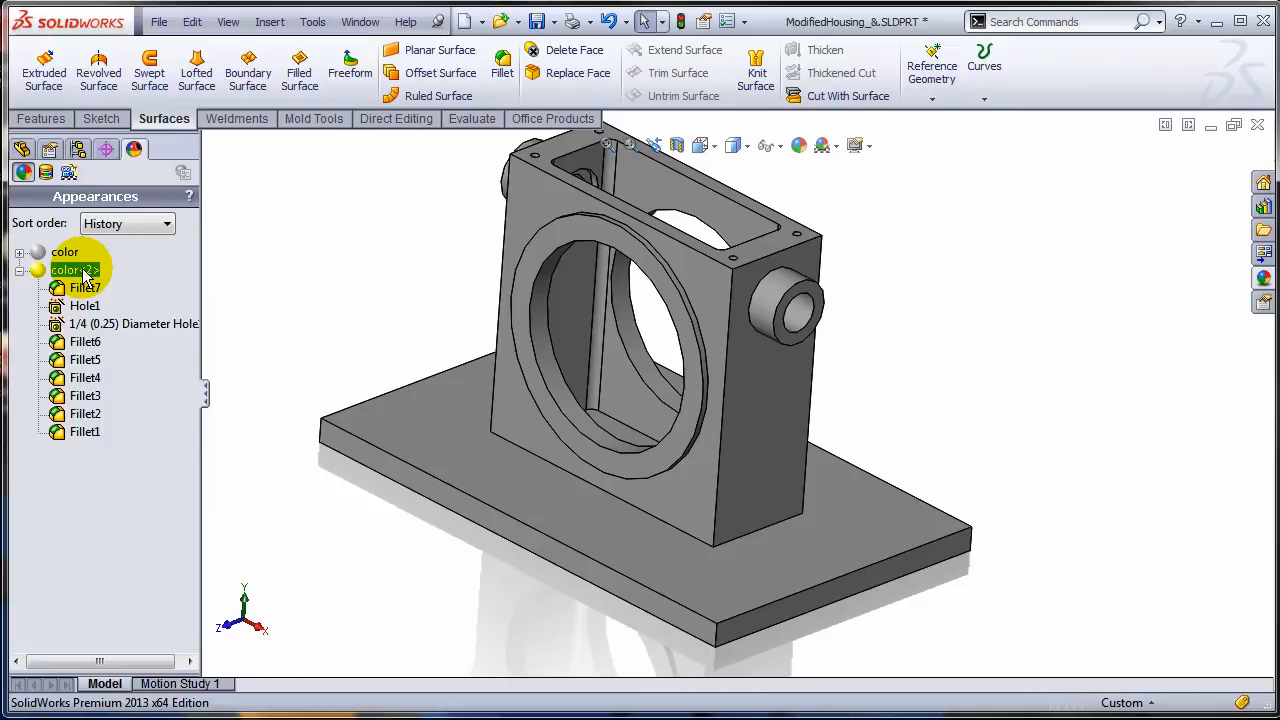
mouse_move(76, 270)
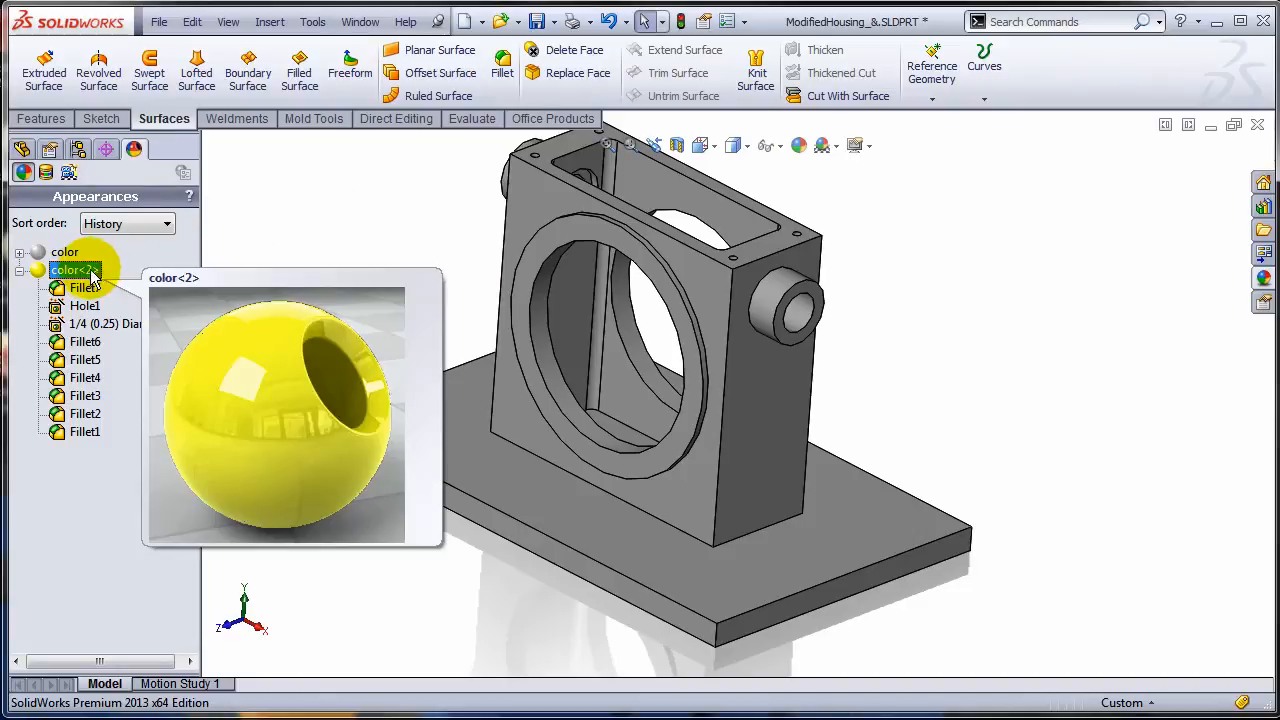
right_click(74, 270)
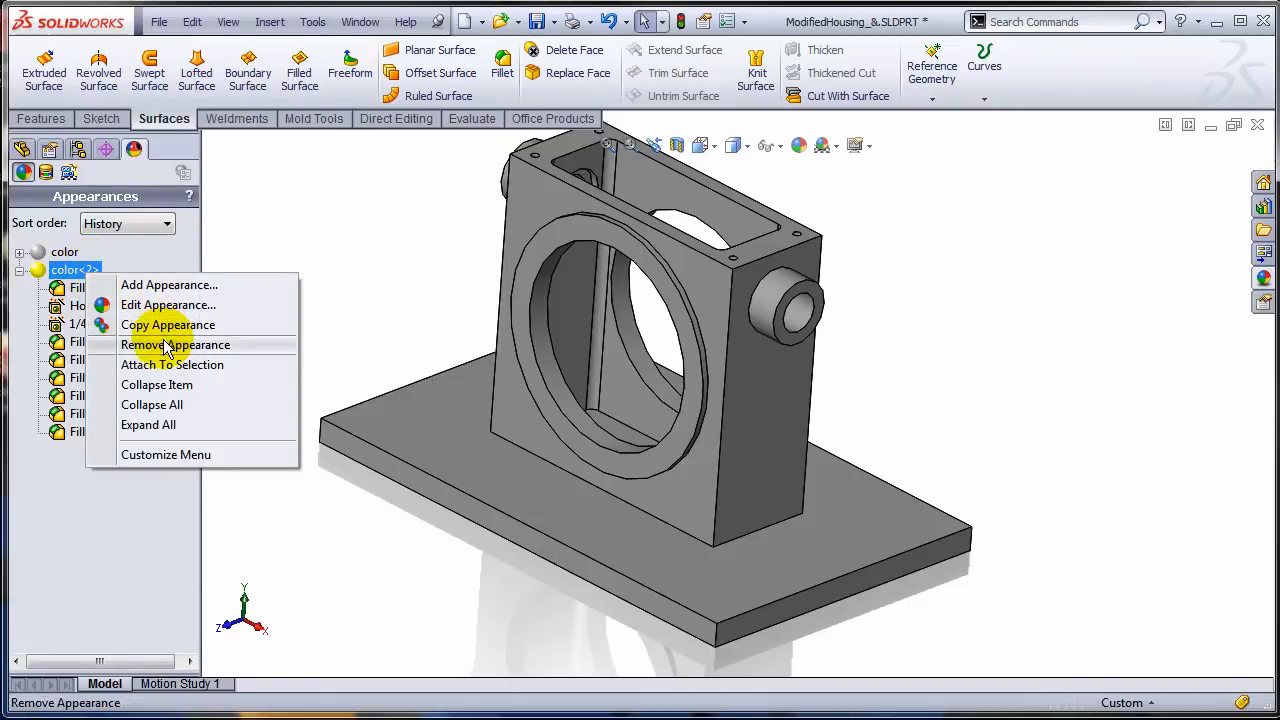
mouse_move(168, 324)
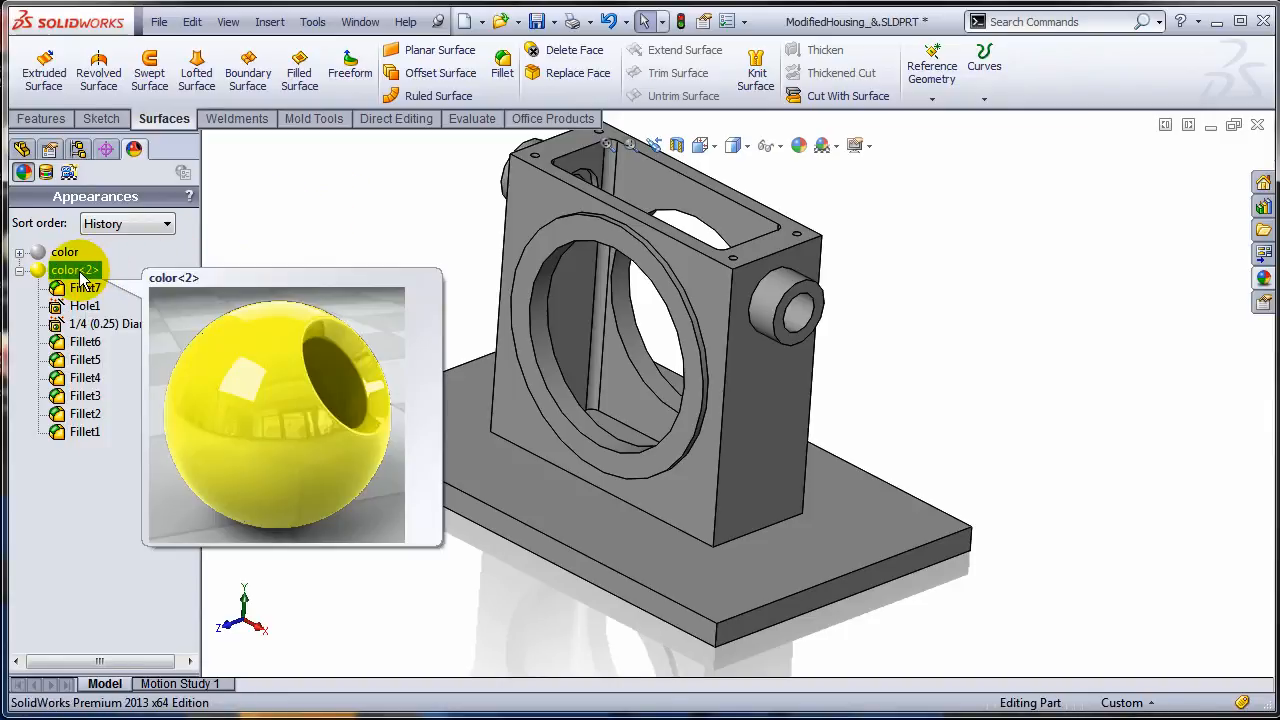
right_click(72, 270)
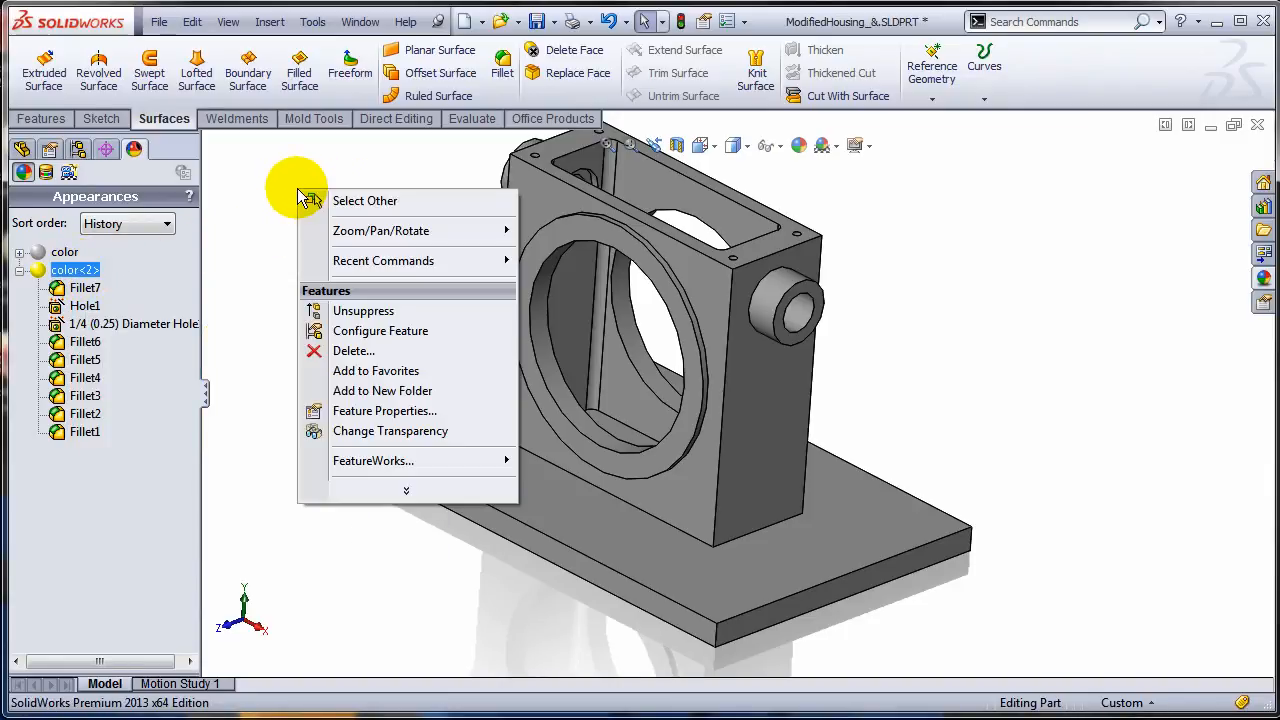
mouse_move(364, 310)
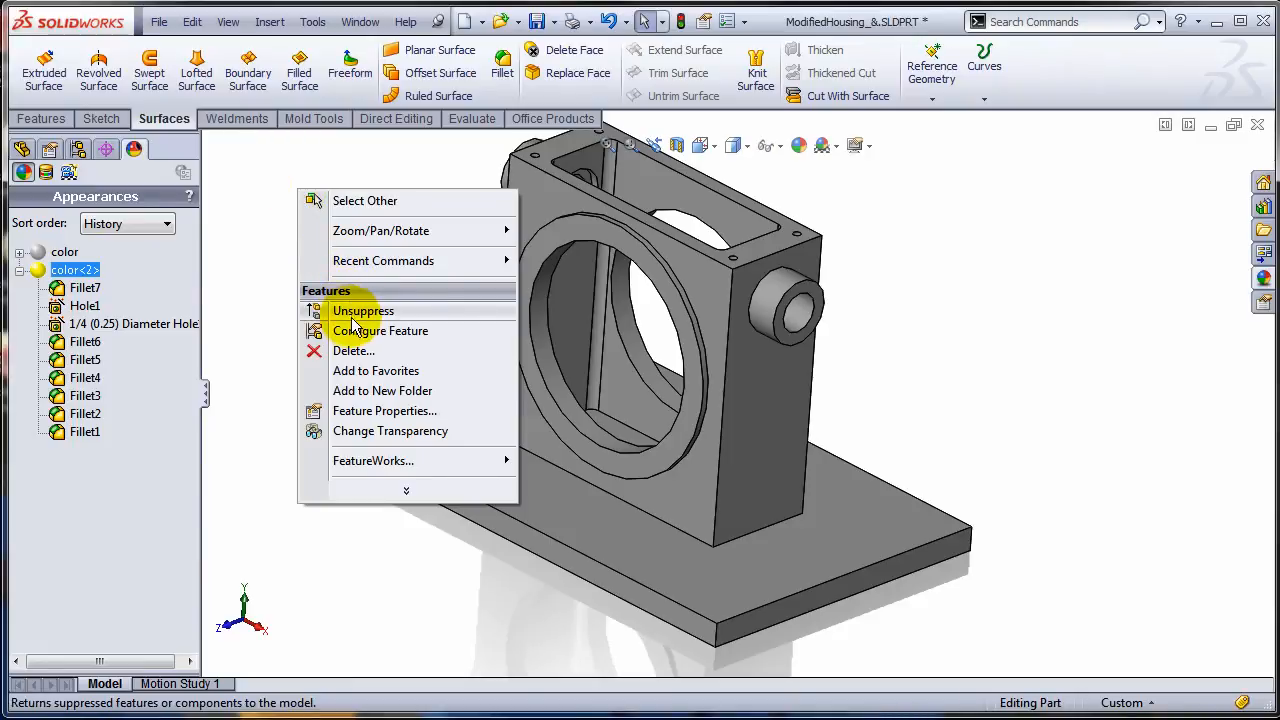